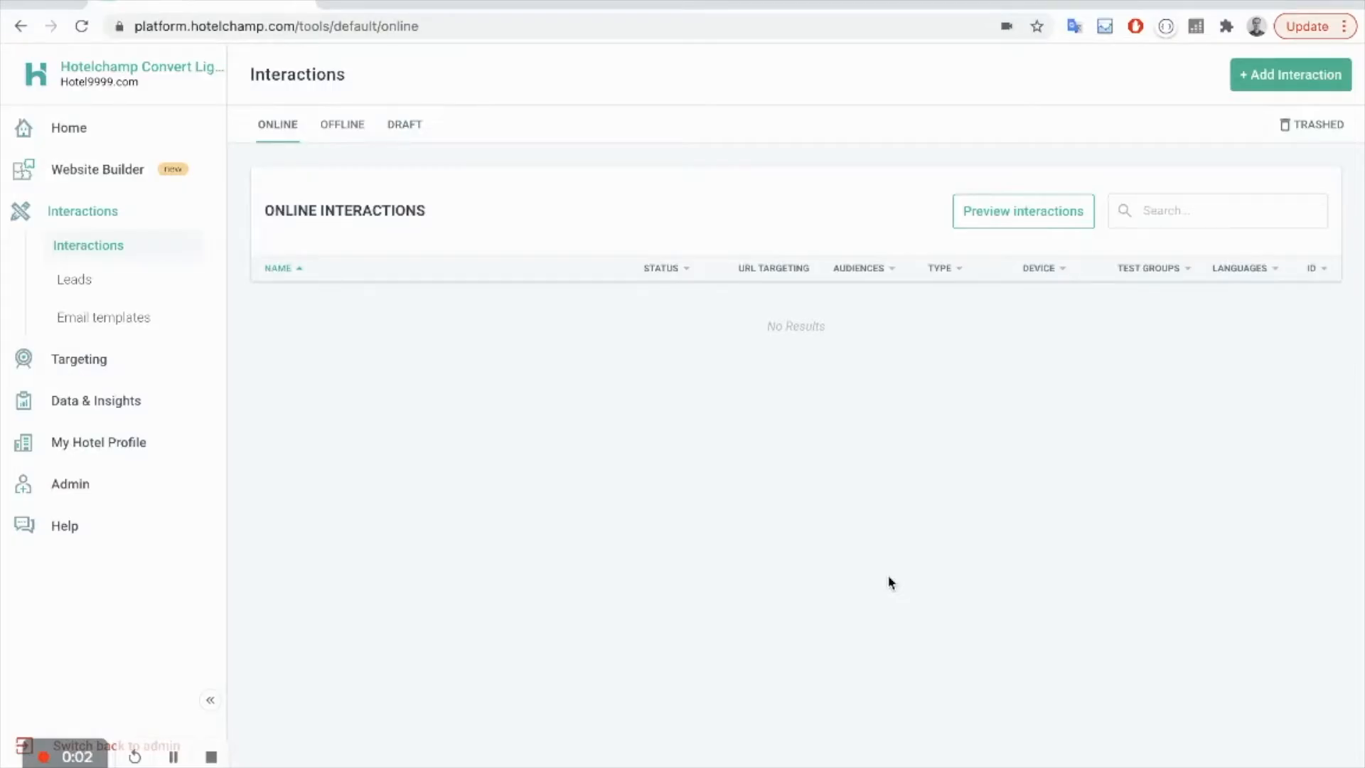
pyautogui.moveTo(381, 532)
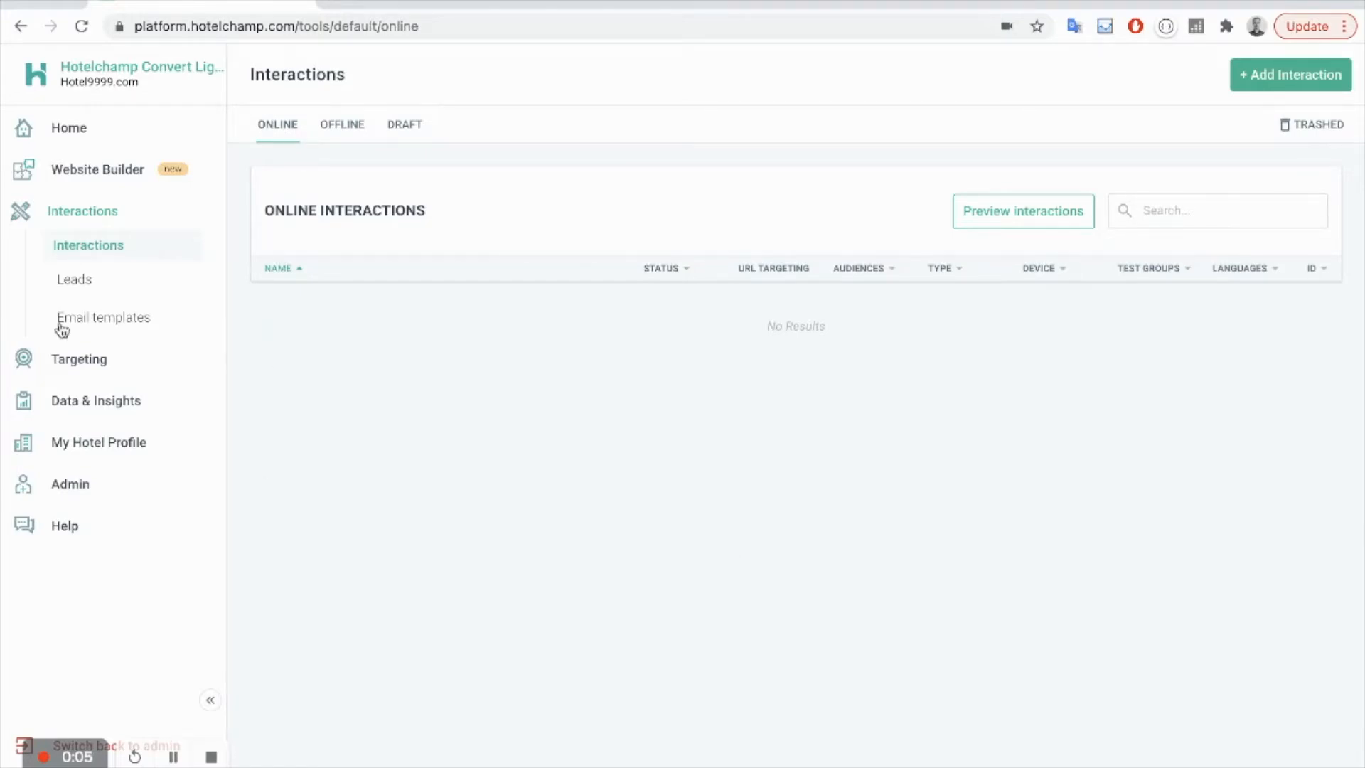
# Open the Email templates page from the Interactions section of the sidebar
pyautogui.click(102, 317)
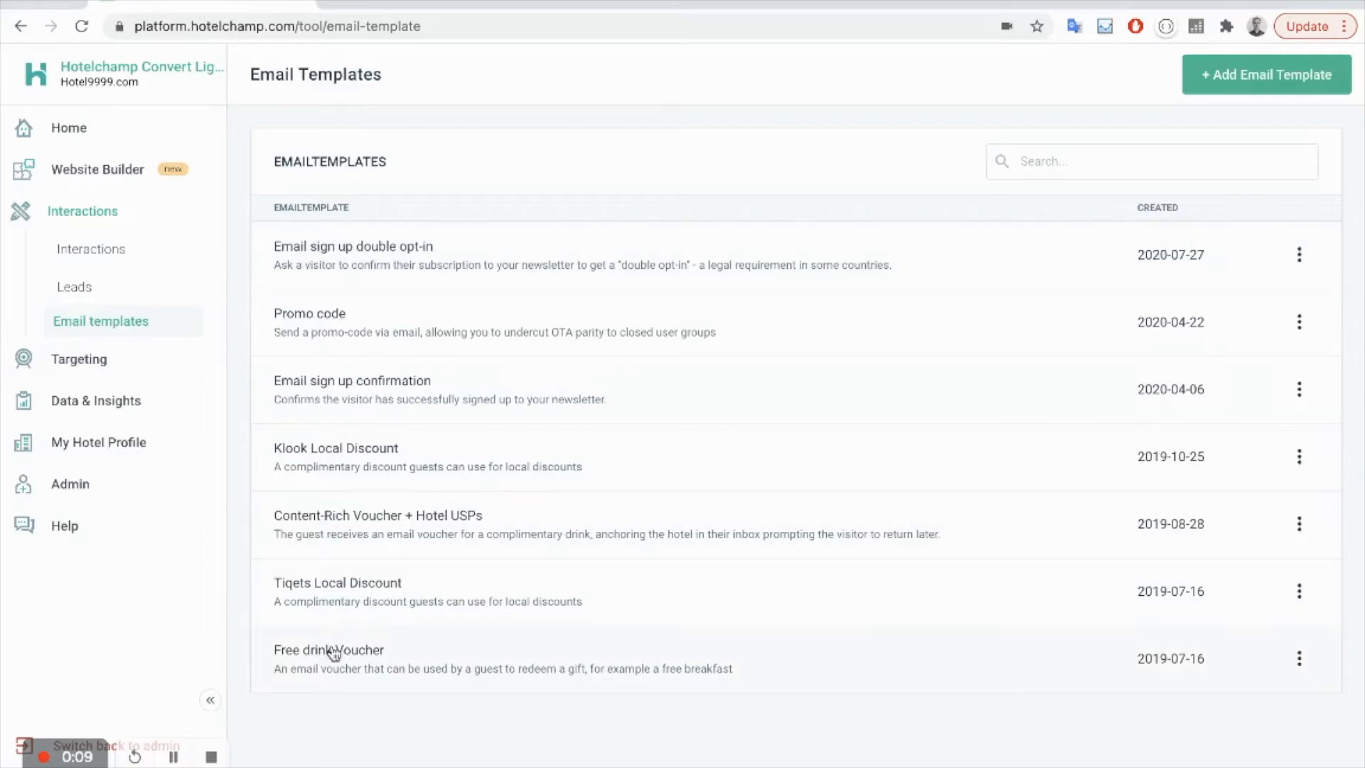
pyautogui.moveTo(337, 693)
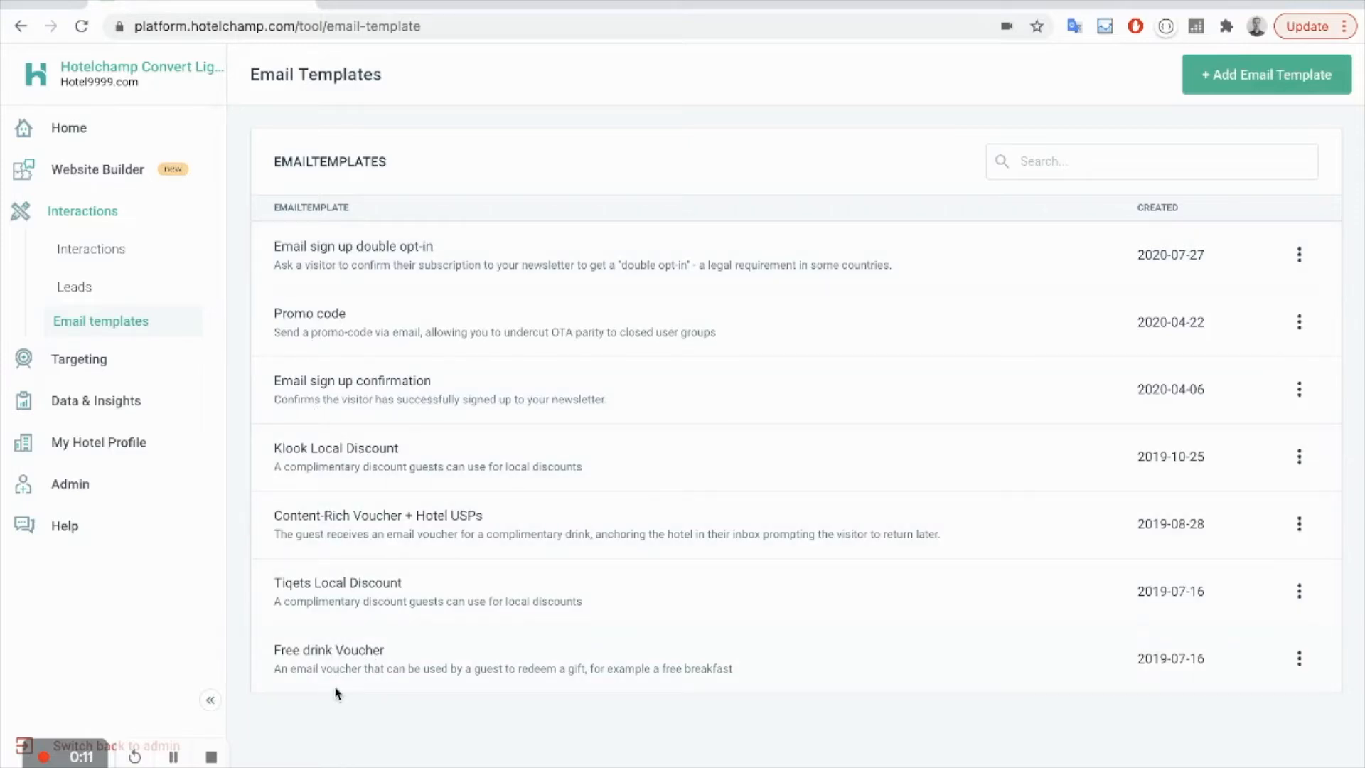
pyautogui.moveTo(360, 670)
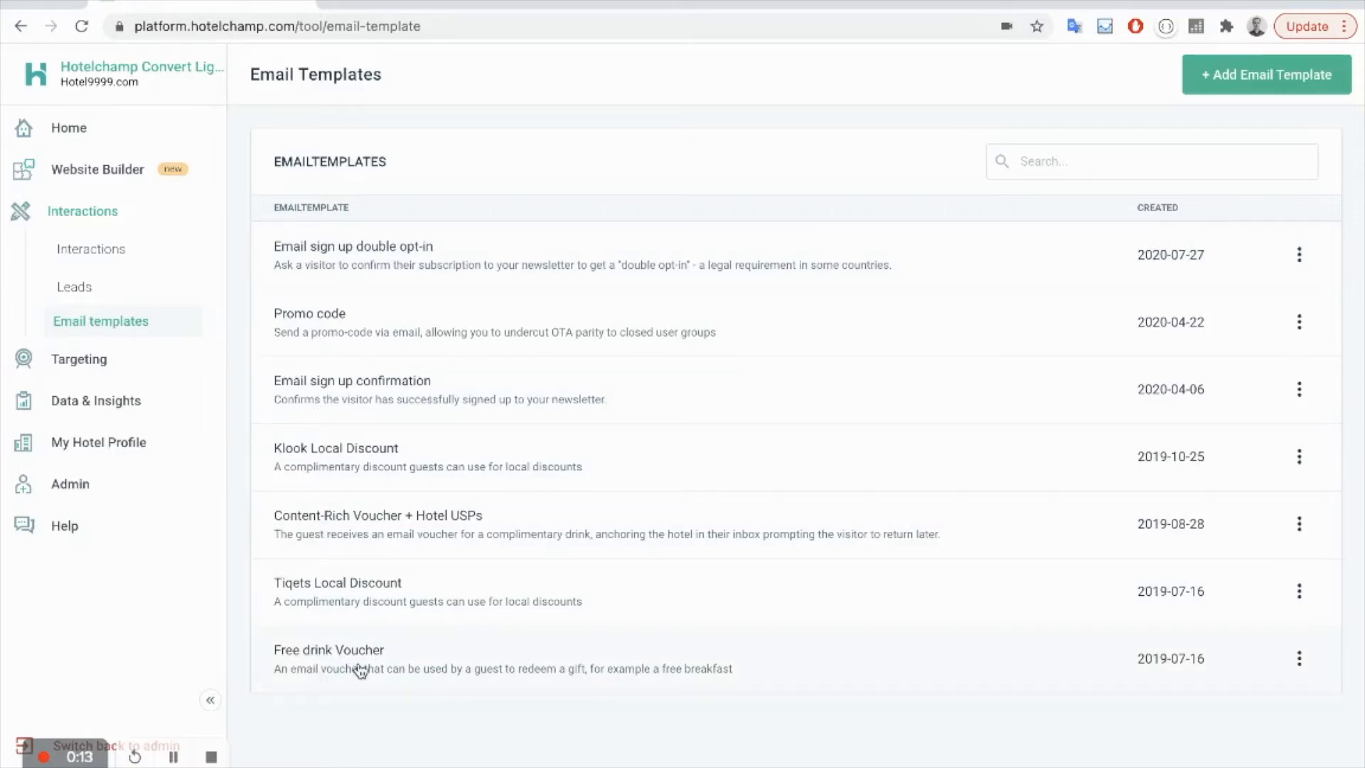
# Open the Free drink Voucher template and change its email title to 'Free glass of wine voucher'
pyautogui.click(328, 649)
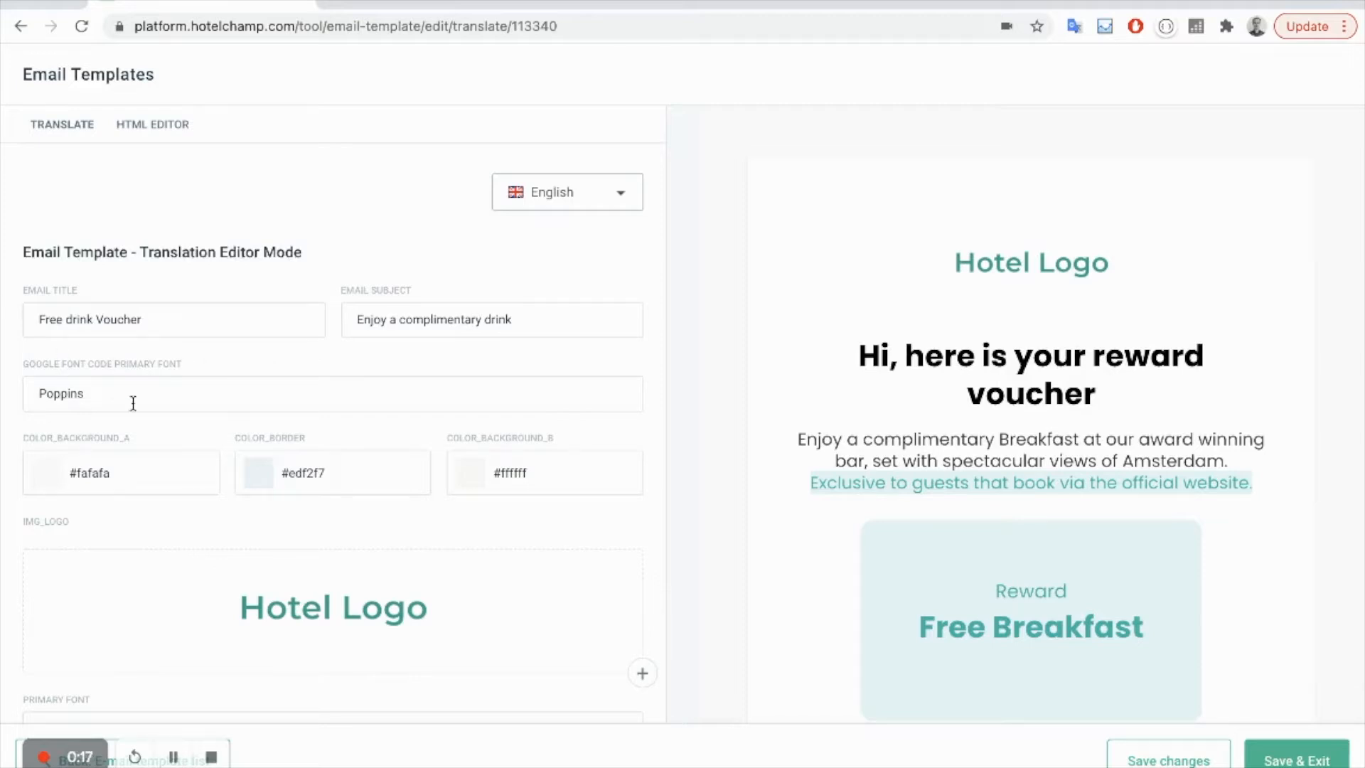
pyautogui.scroll(-3)
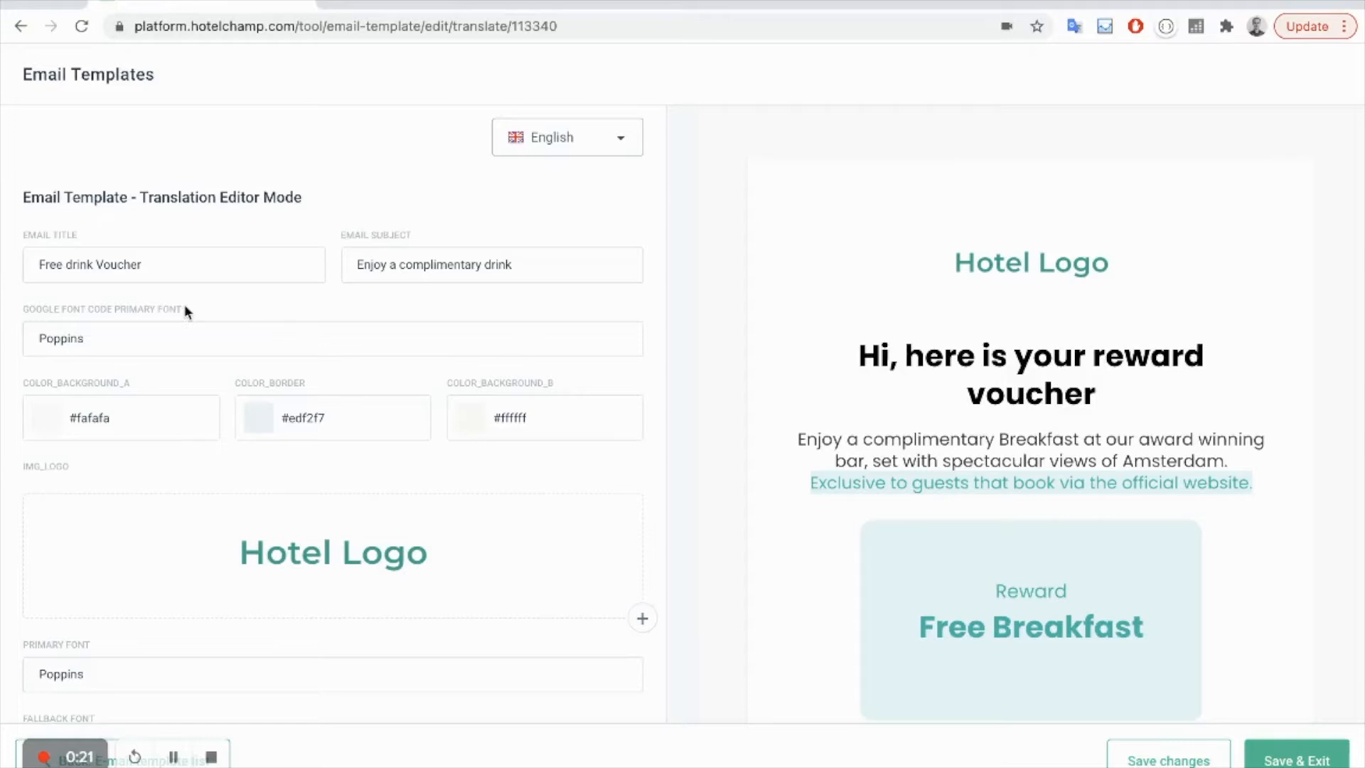
pyautogui.click(131, 264)
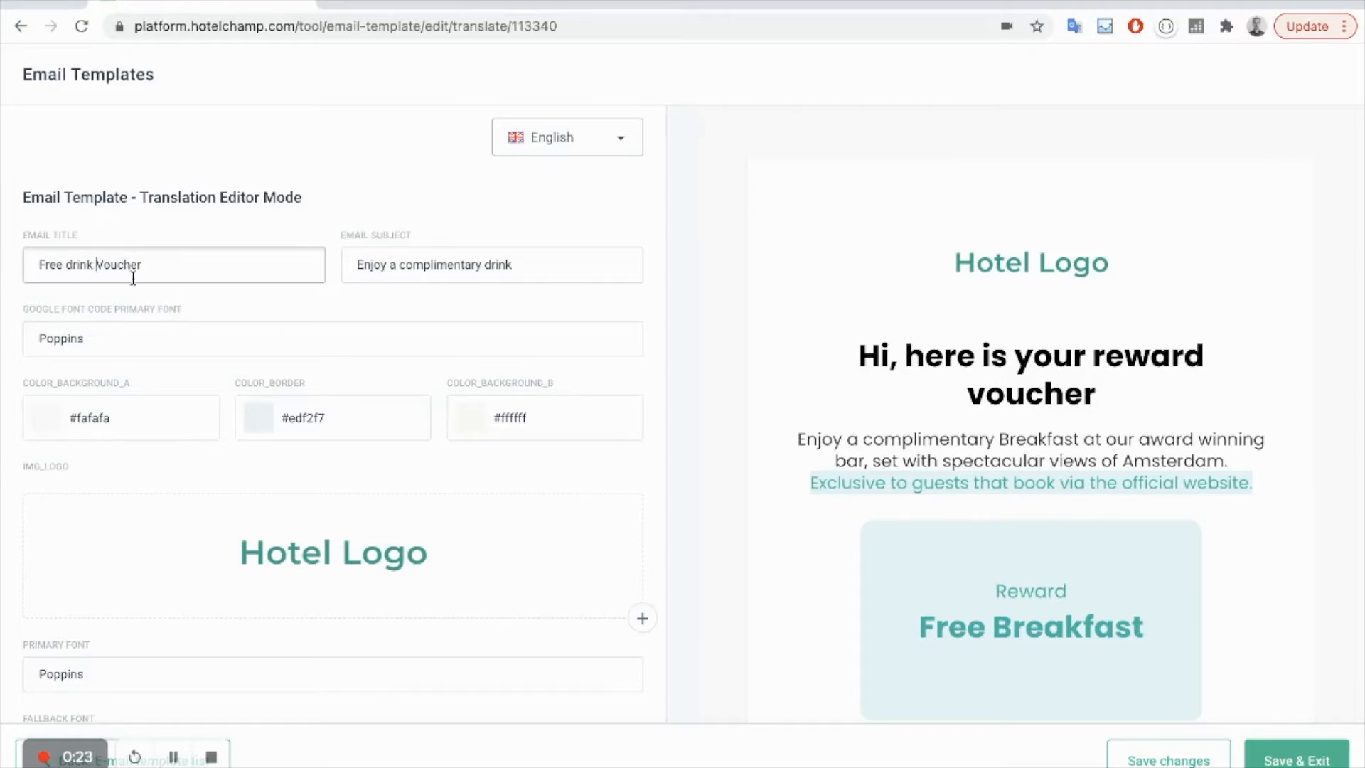
pyautogui.press('Backspace')
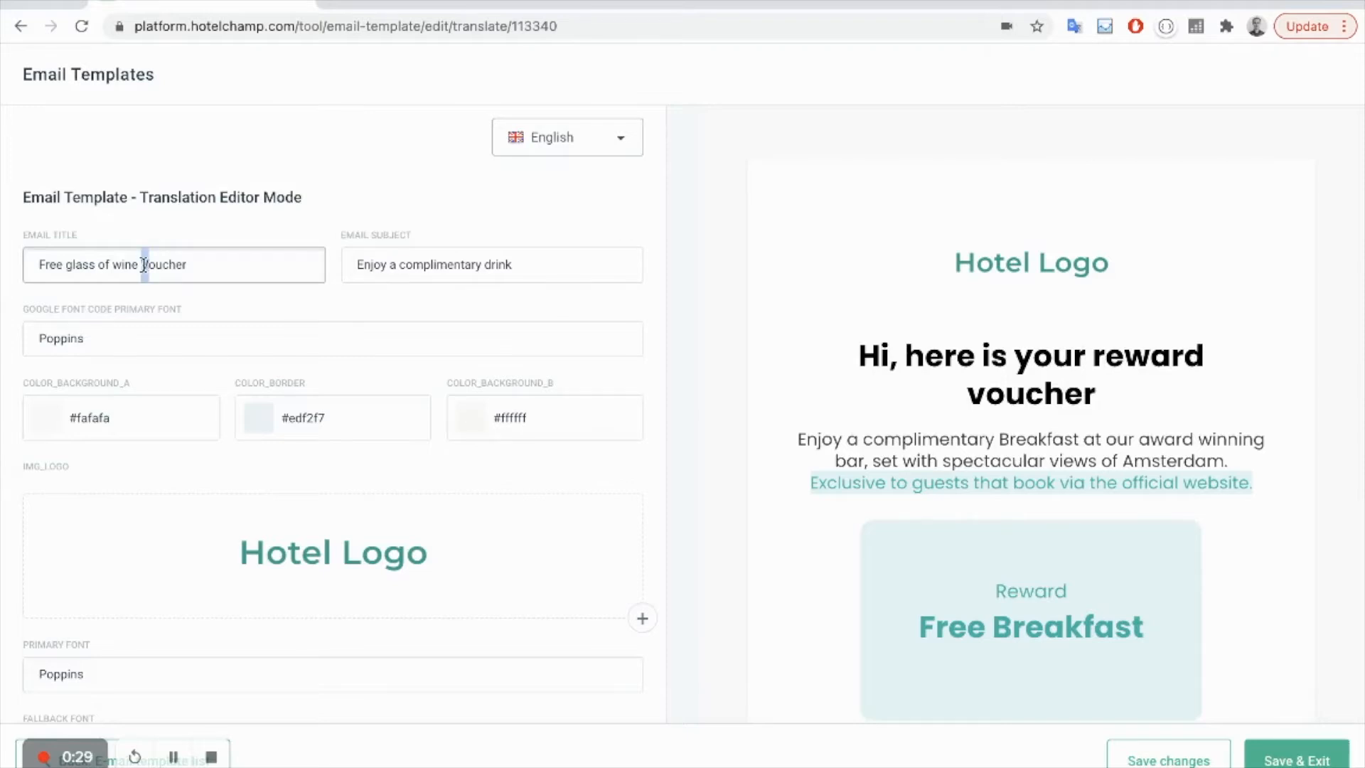
pyautogui.scroll(-3)
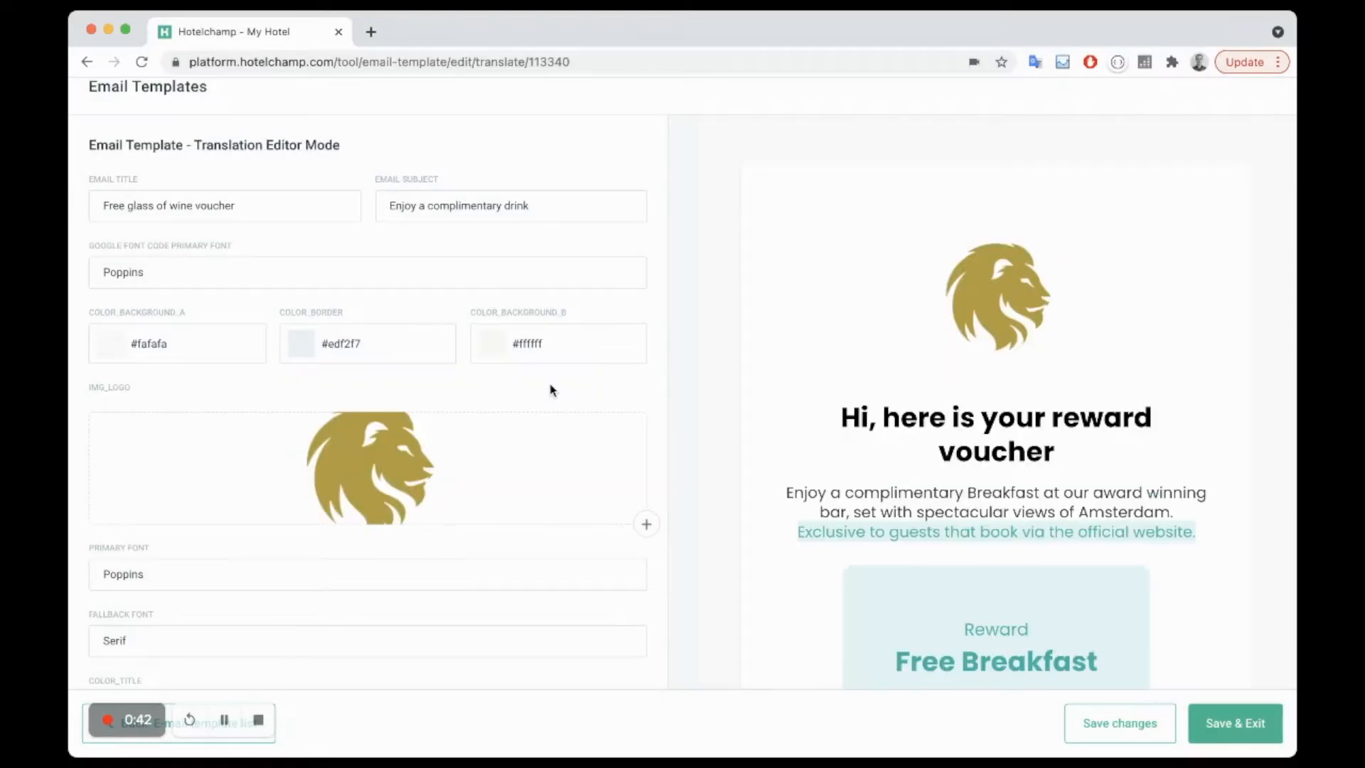
# Edit the main text to offer a complimentary glass of wine
pyautogui.scroll(-3)
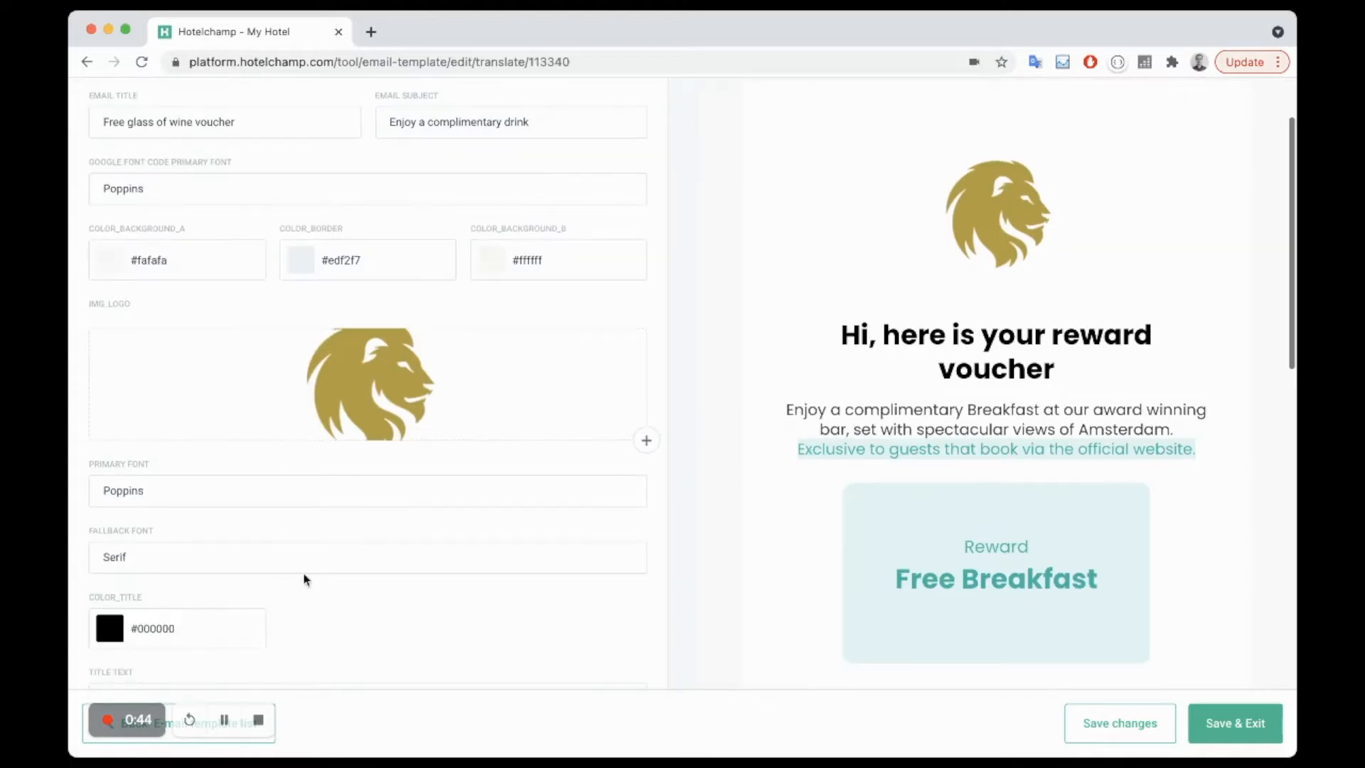
pyautogui.scroll(-3)
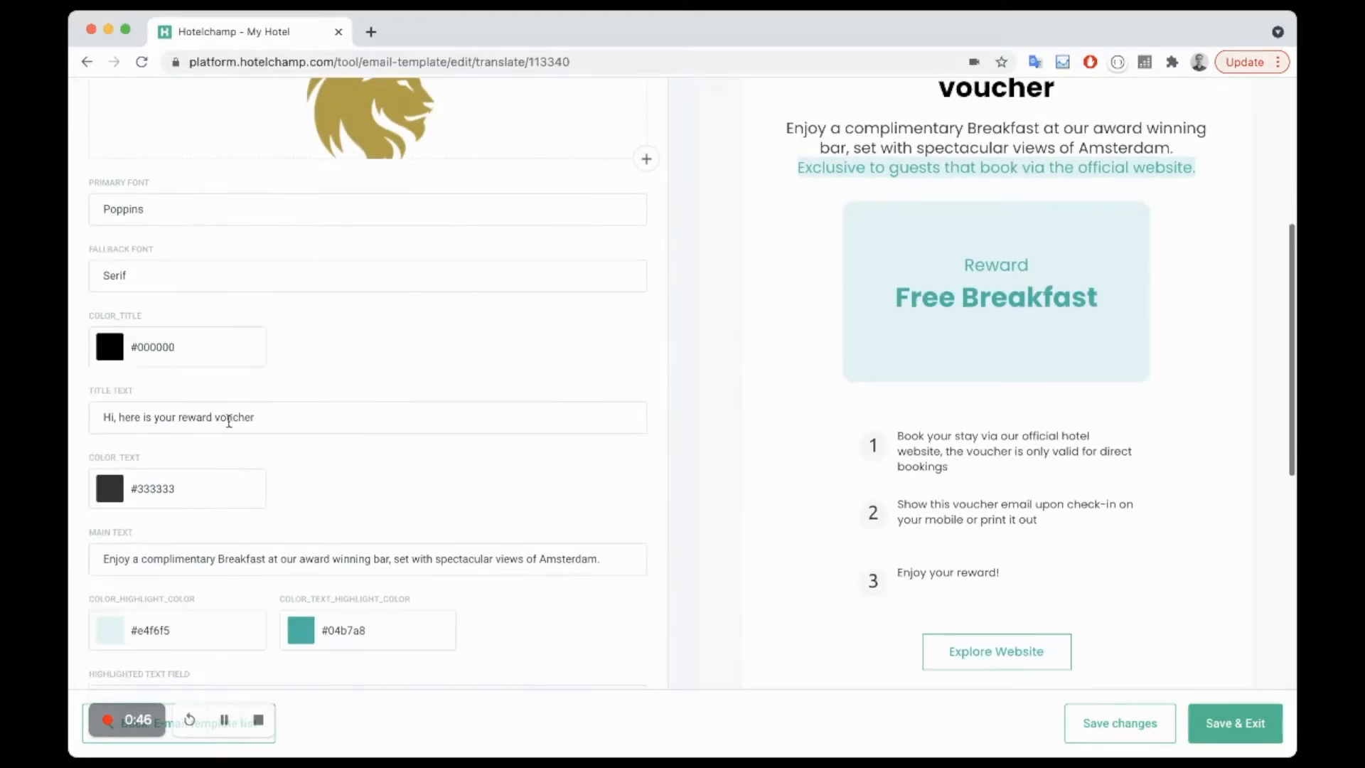
pyautogui.scroll(-3)
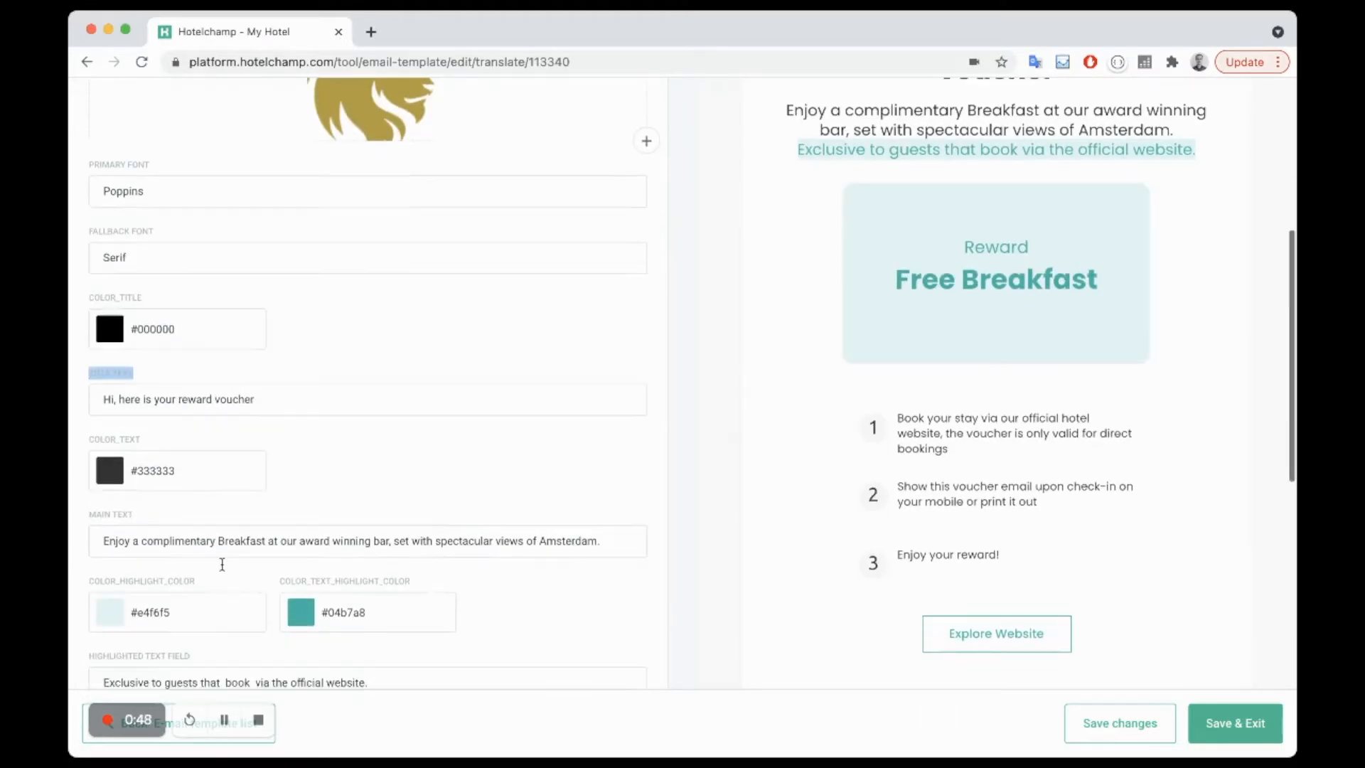
pyautogui.write('glass')
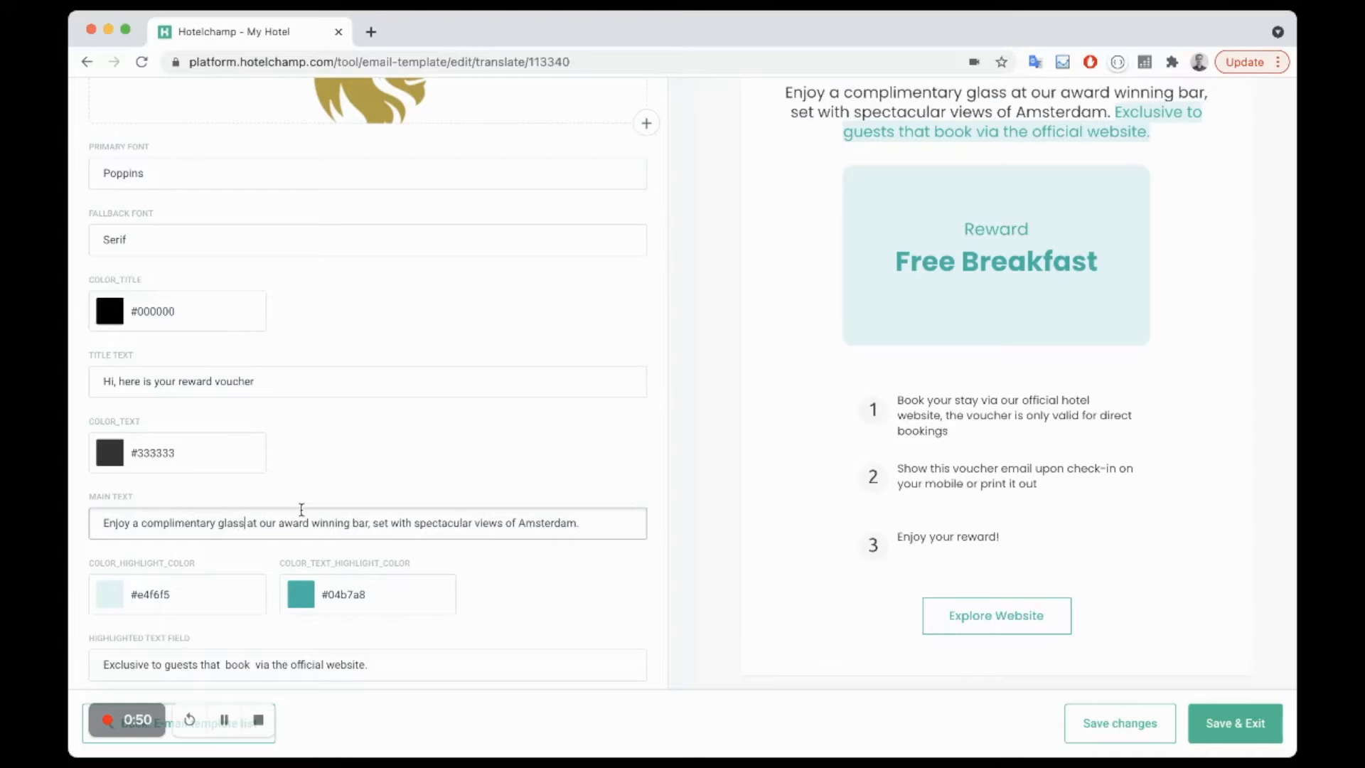
pyautogui.write('of wine')
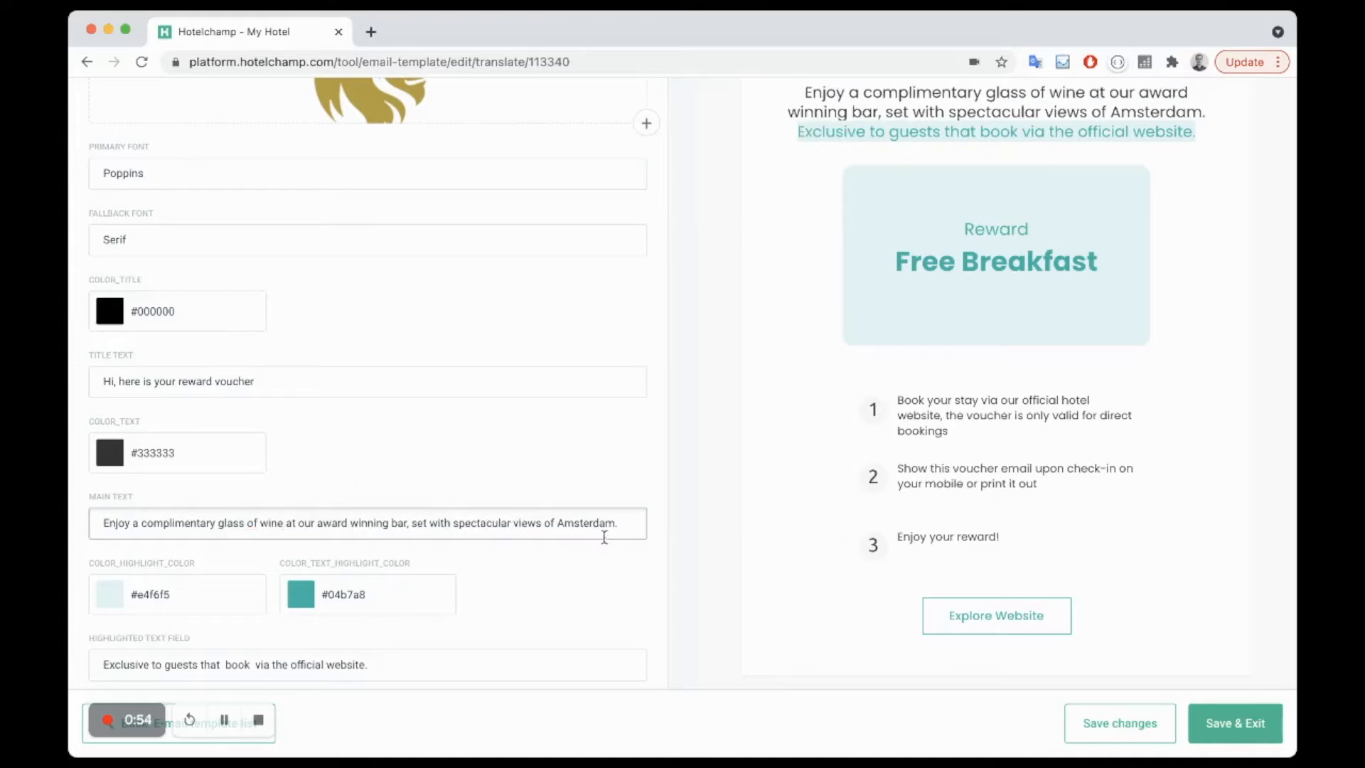
# Set the highlight colour to white and the highlighted text colour to black
pyautogui.click(109, 594)
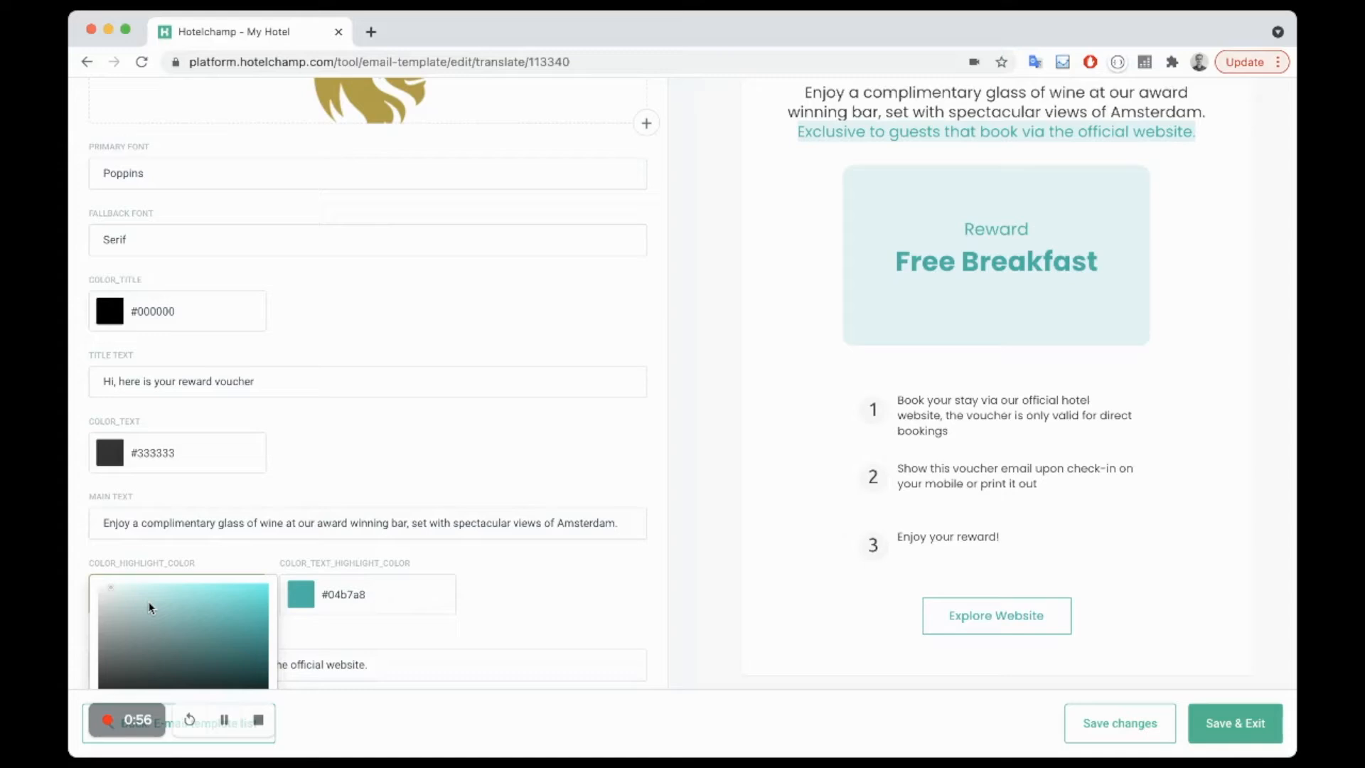
pyautogui.click(109, 592)
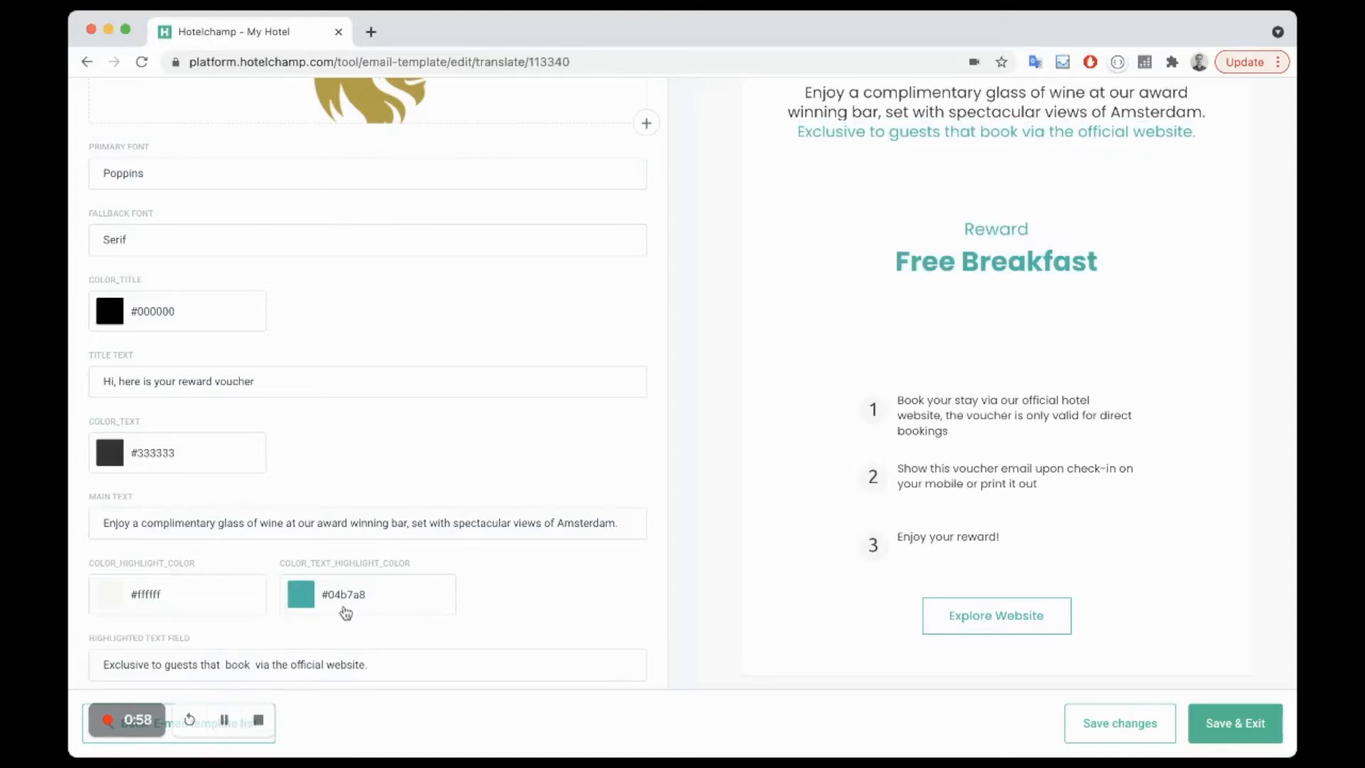
pyautogui.click(299, 593)
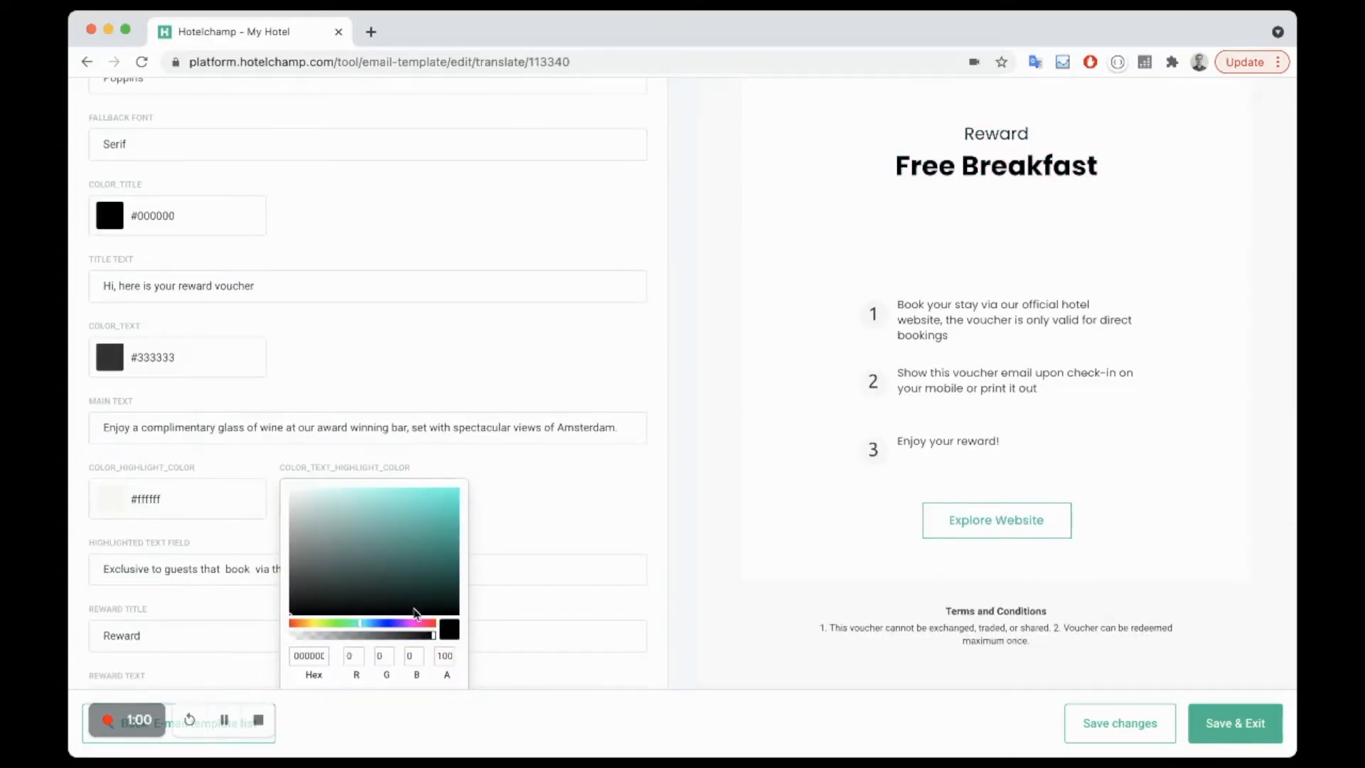
pyautogui.scroll(-3)
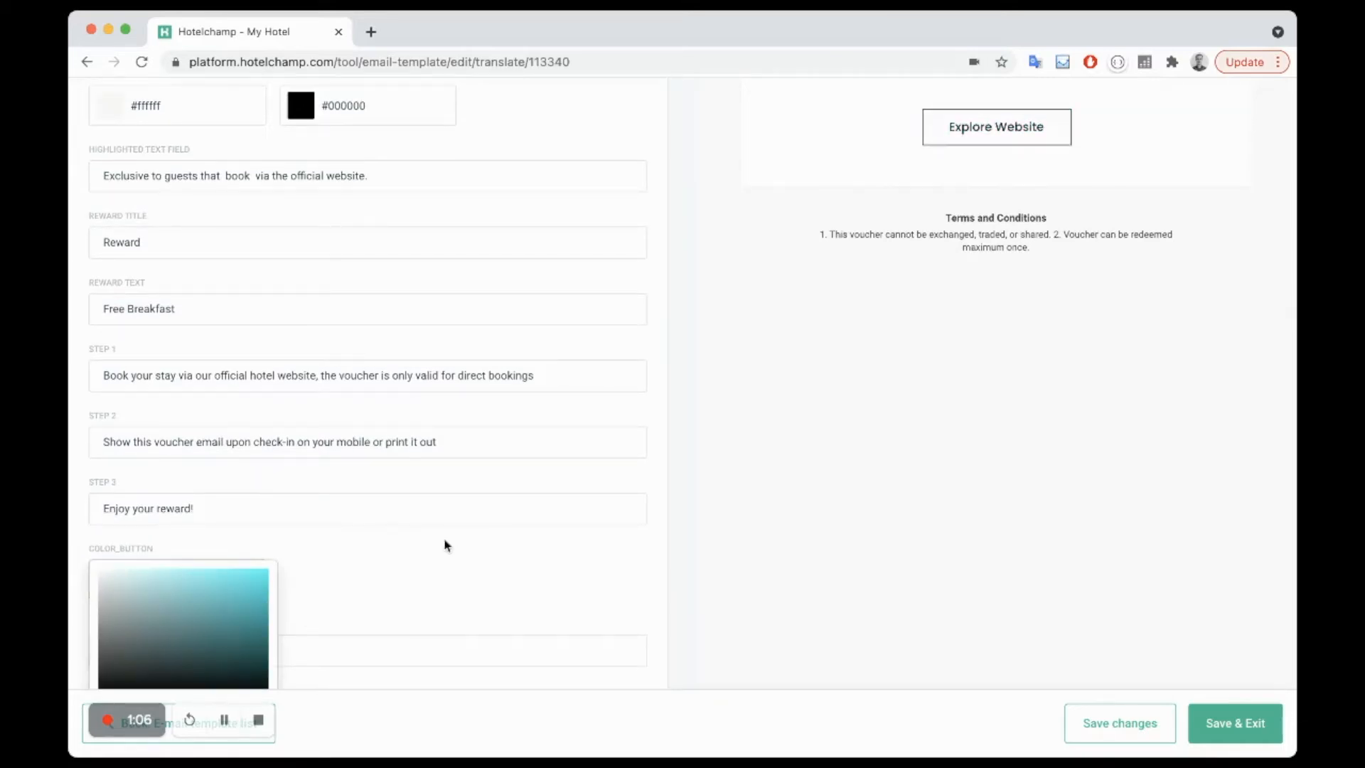
pyautogui.scroll(-3)
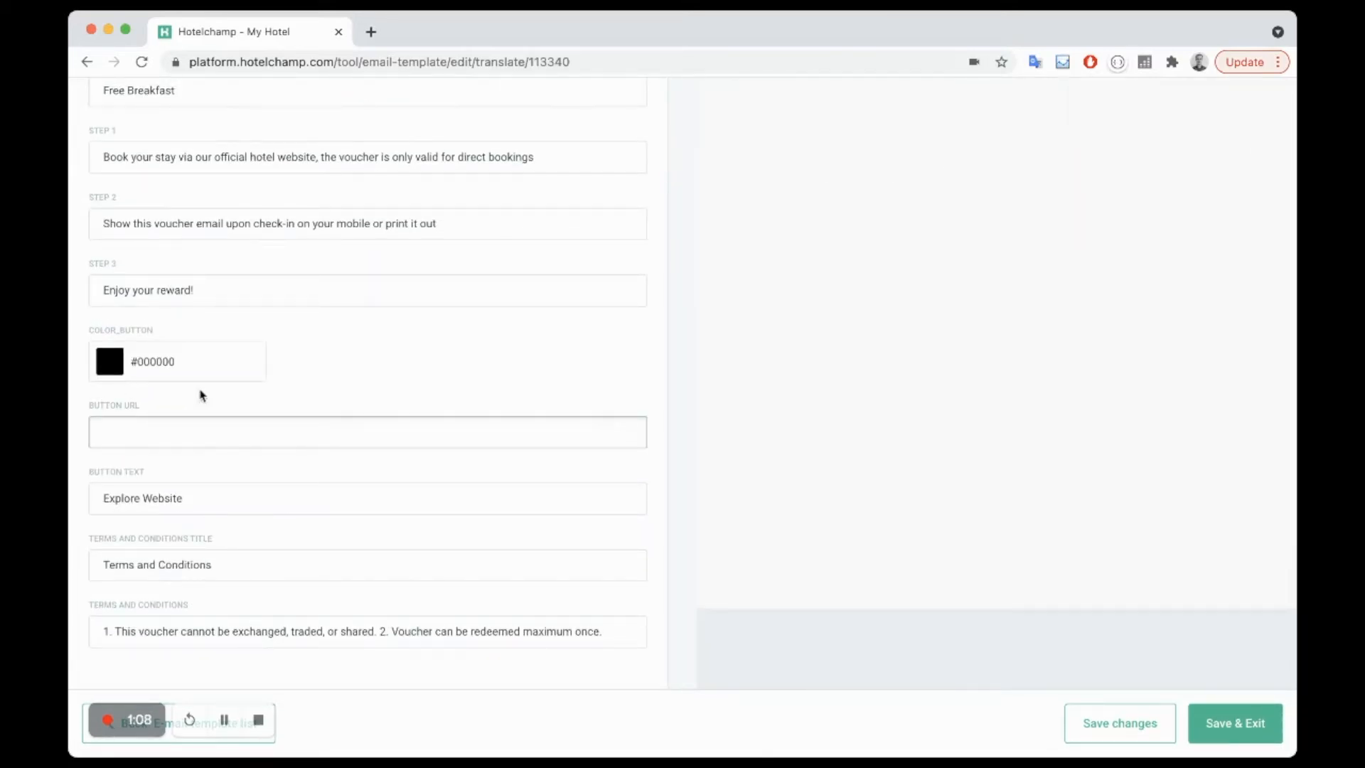
pyautogui.write('https://www.hotelchamp.com/')
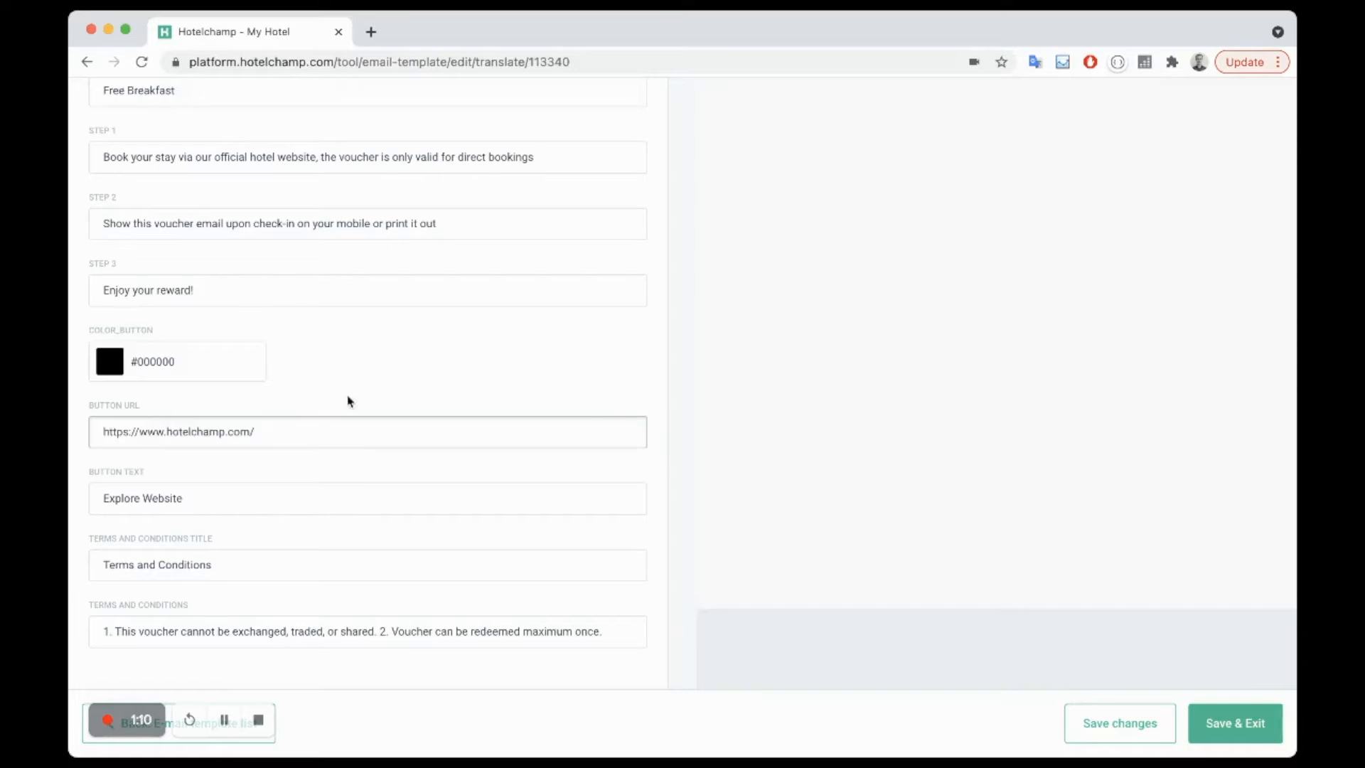
pyautogui.scroll(3)
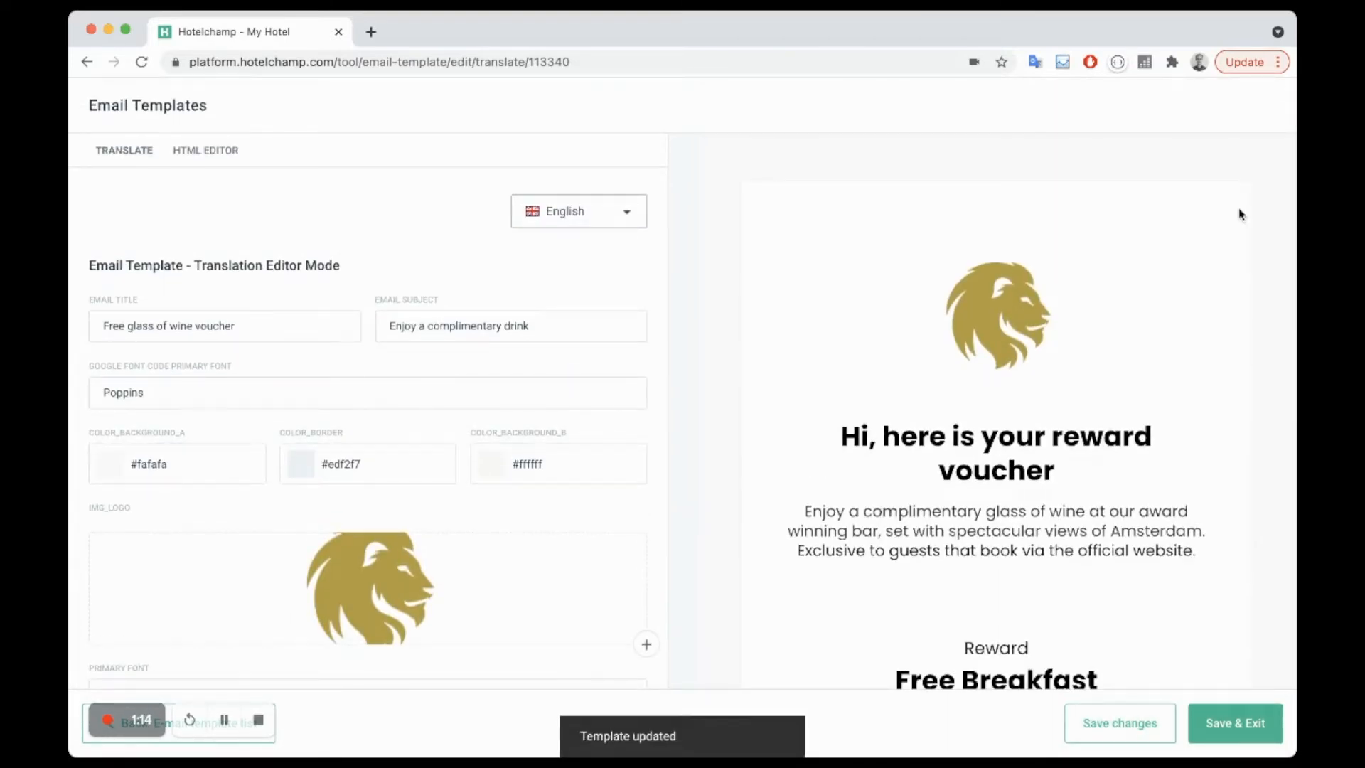
pyautogui.moveTo(212, 232)
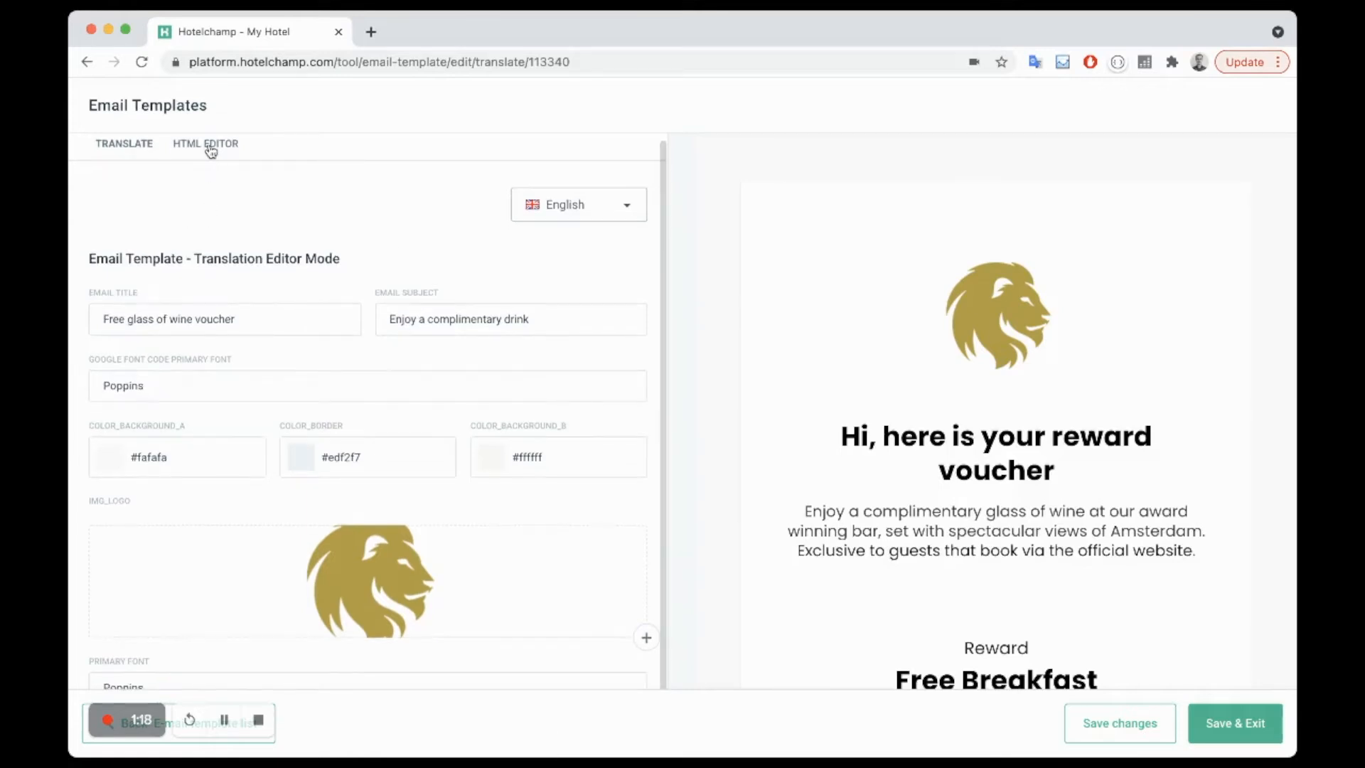
# Set sender name 'Hotel X', rename the template 'Free drink of wine', save, and return to Interactions
pyautogui.click(205, 143)
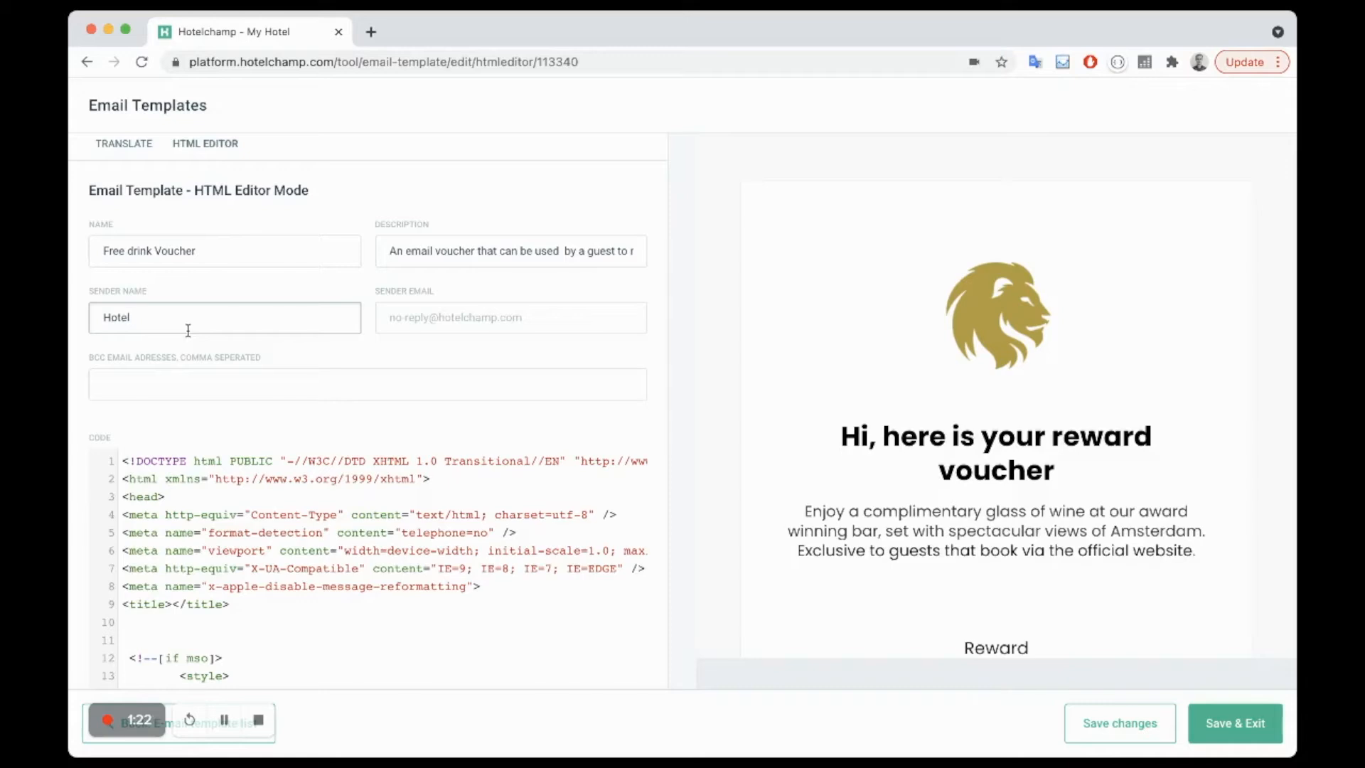
pyautogui.write('X')
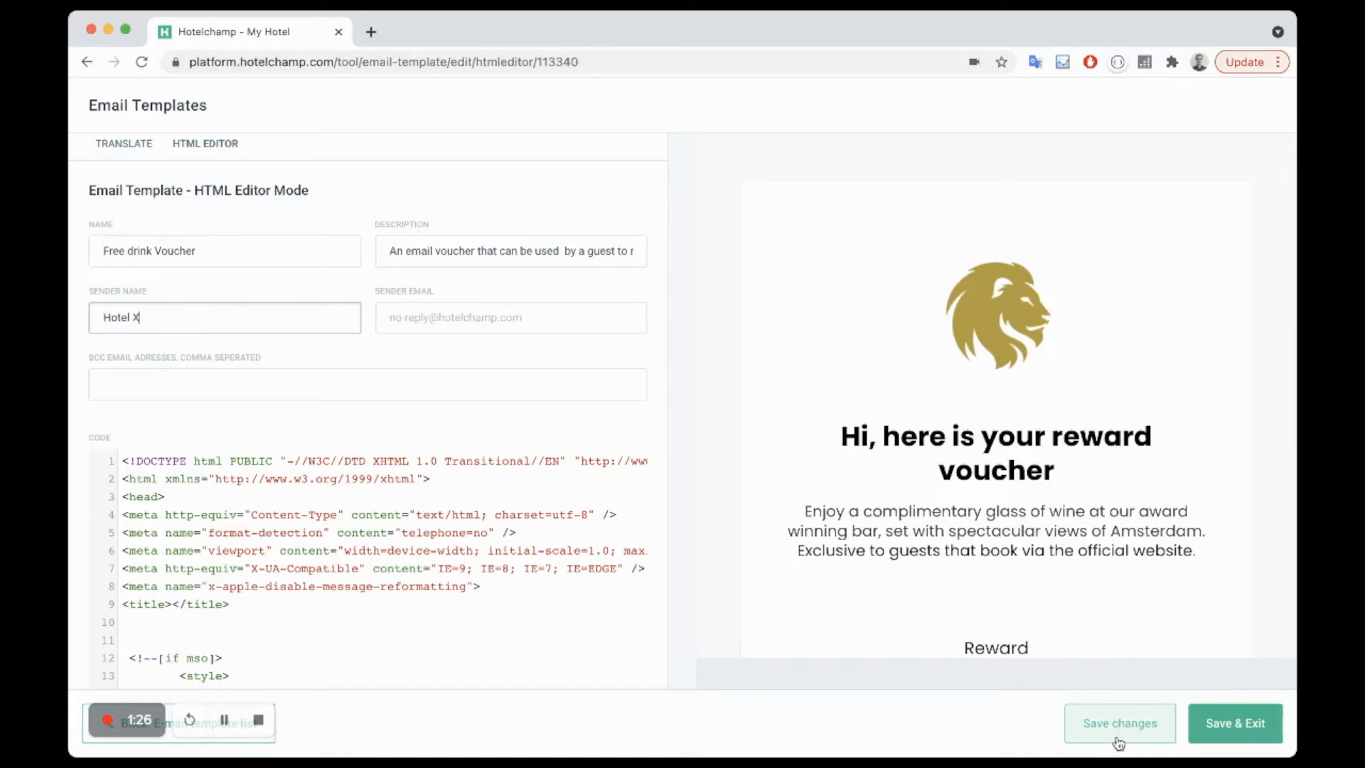
pyautogui.click(161, 250)
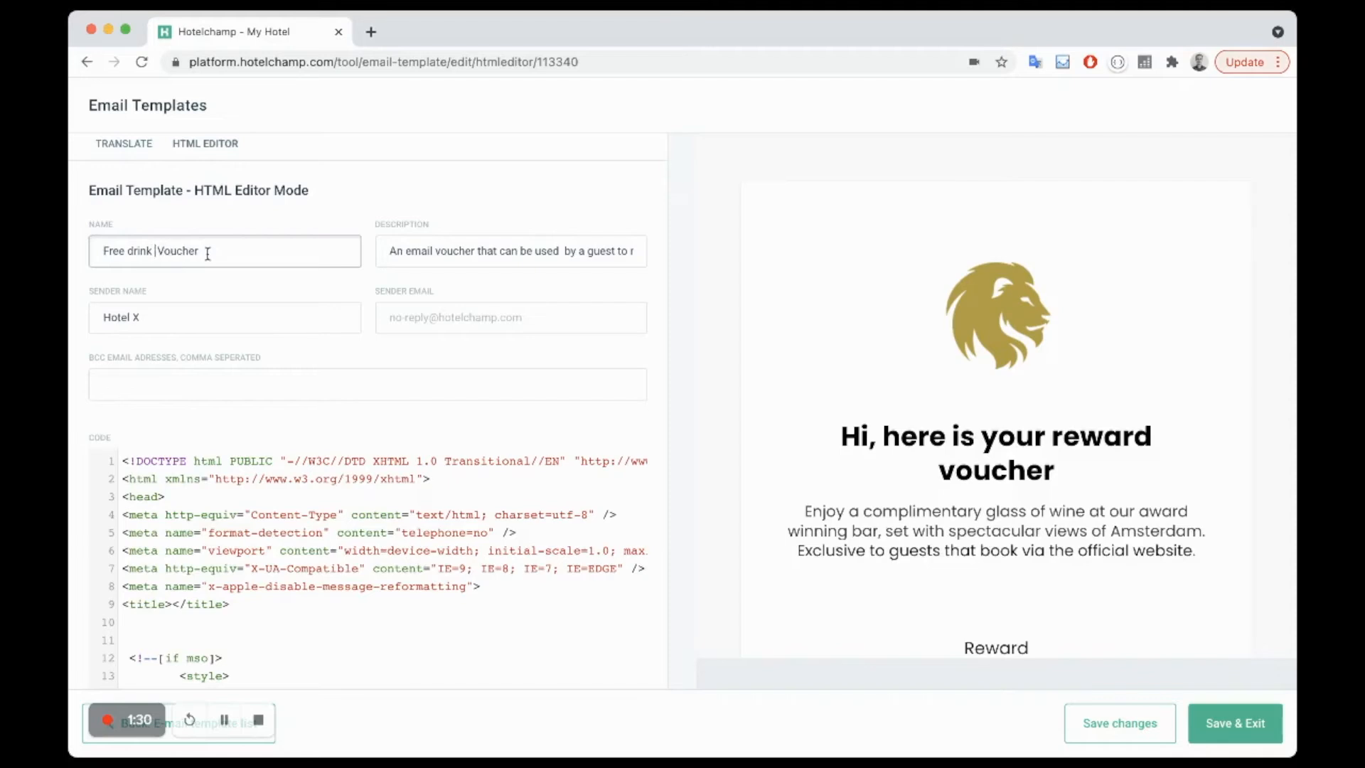
pyautogui.write('of wine')
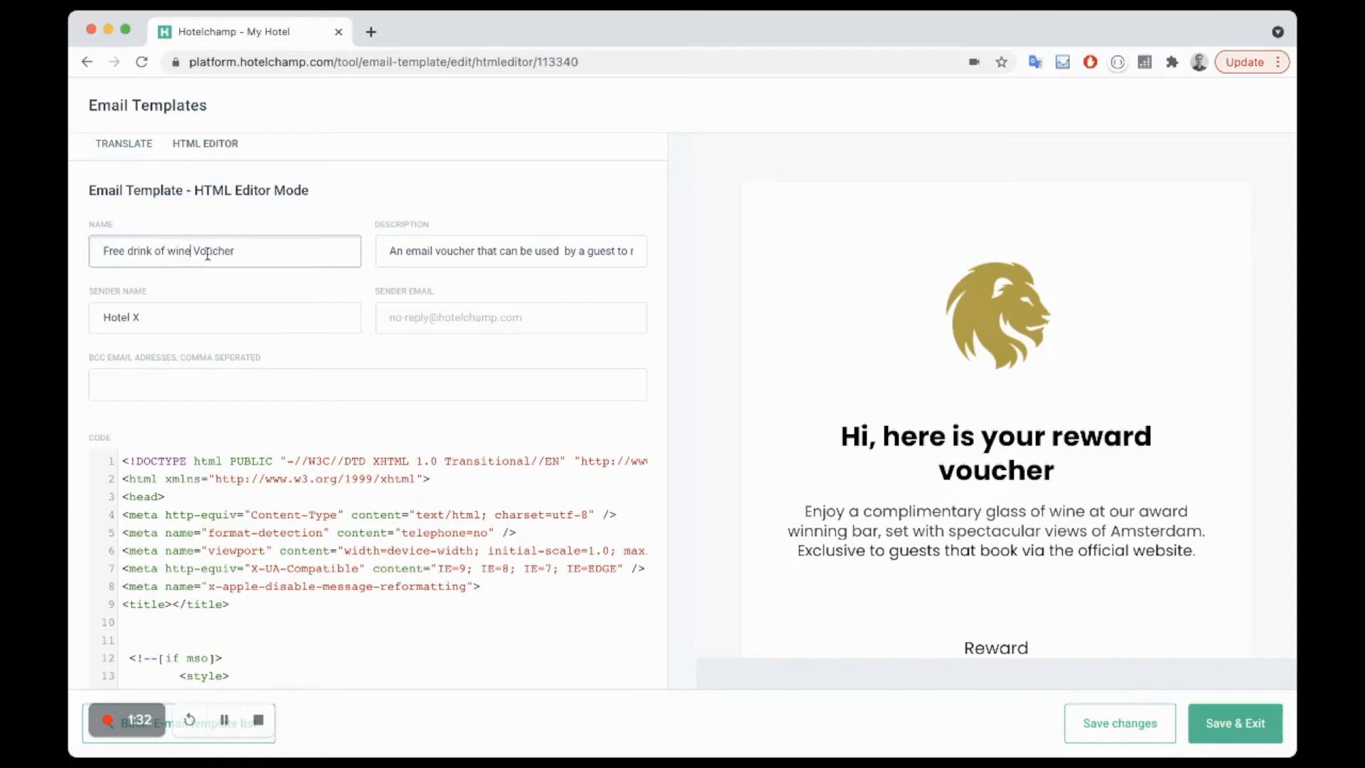
pyautogui.press('Backspace')
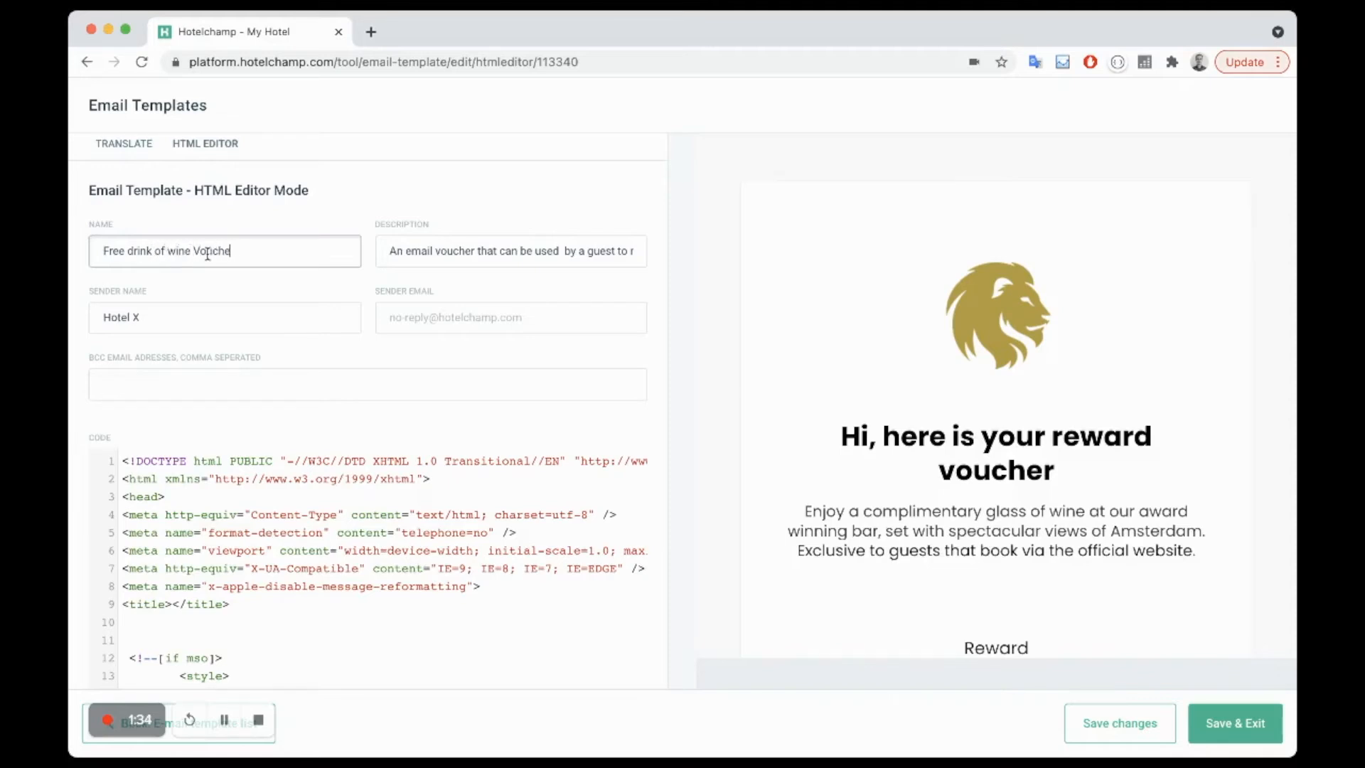
pyautogui.press('Backspace')
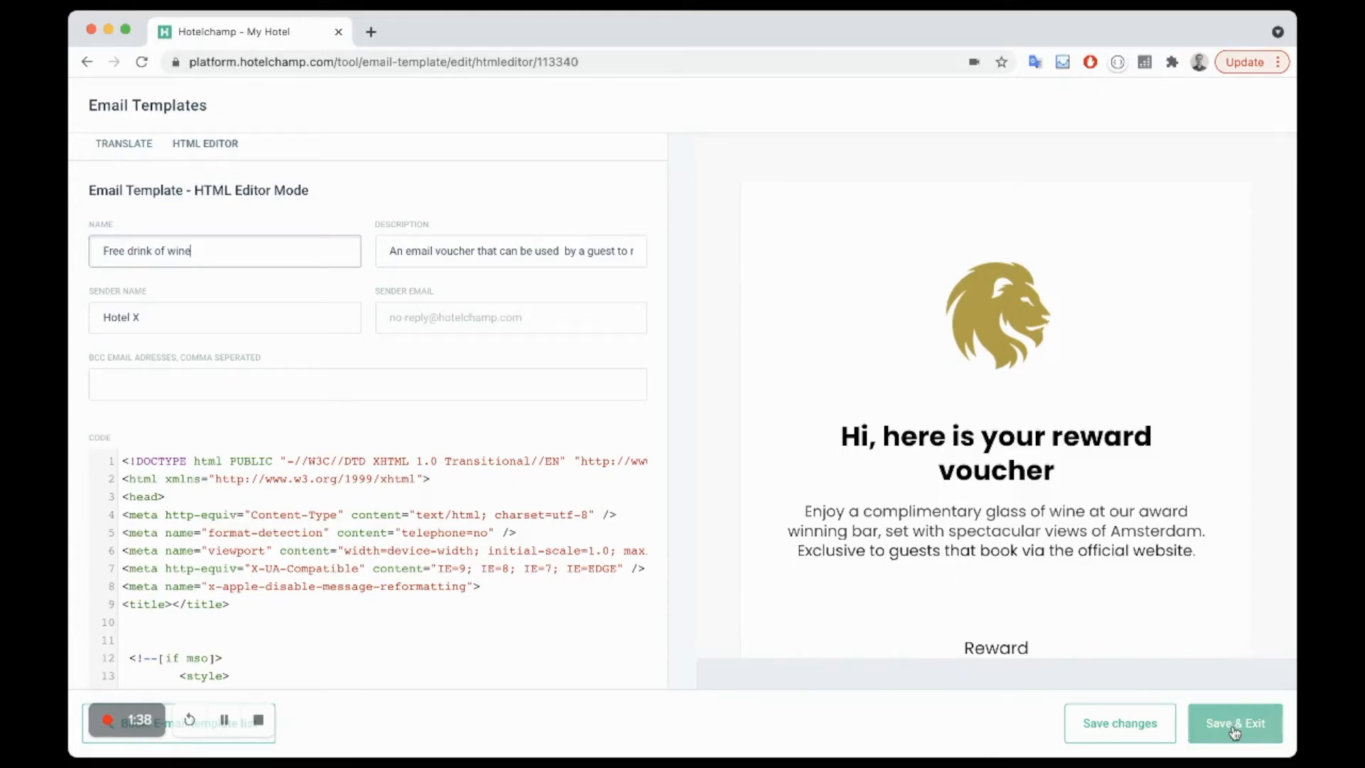
pyautogui.click(1234, 722)
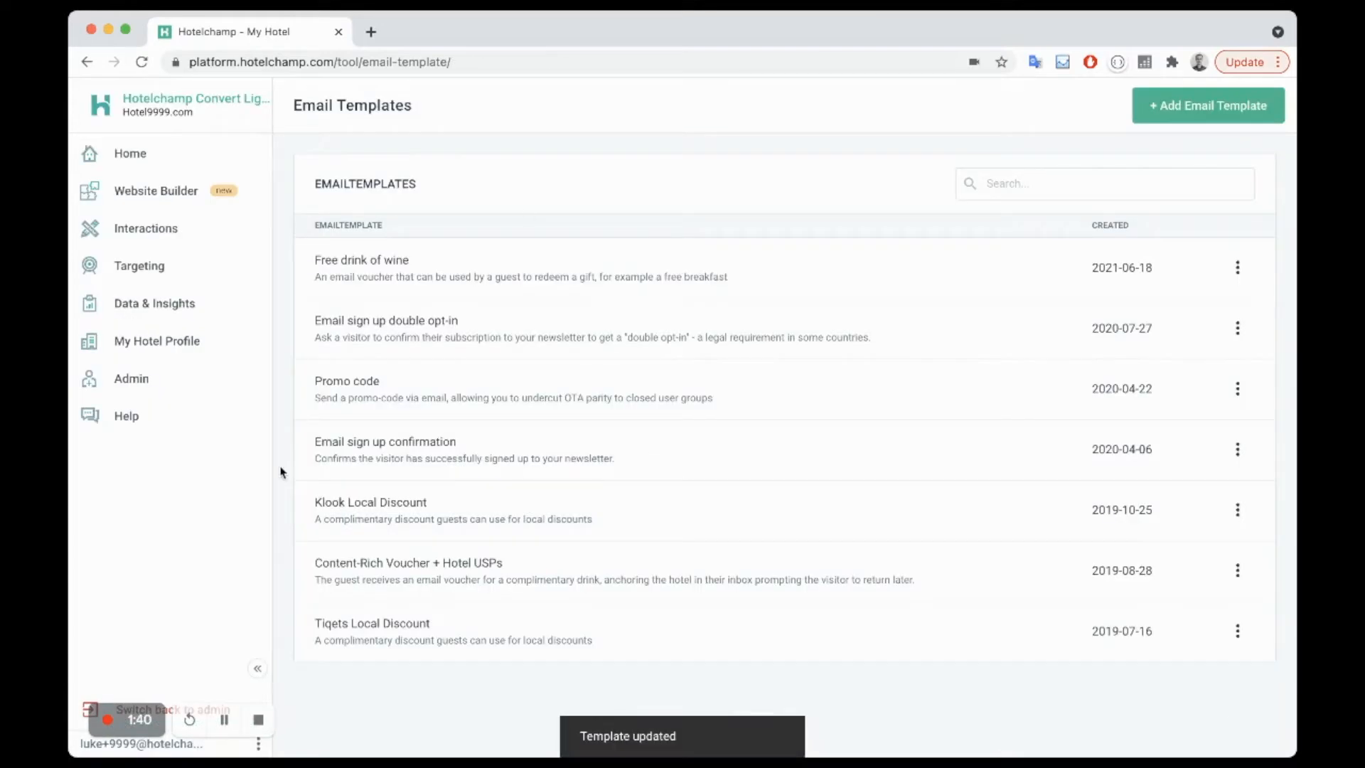
pyautogui.click(145, 228)
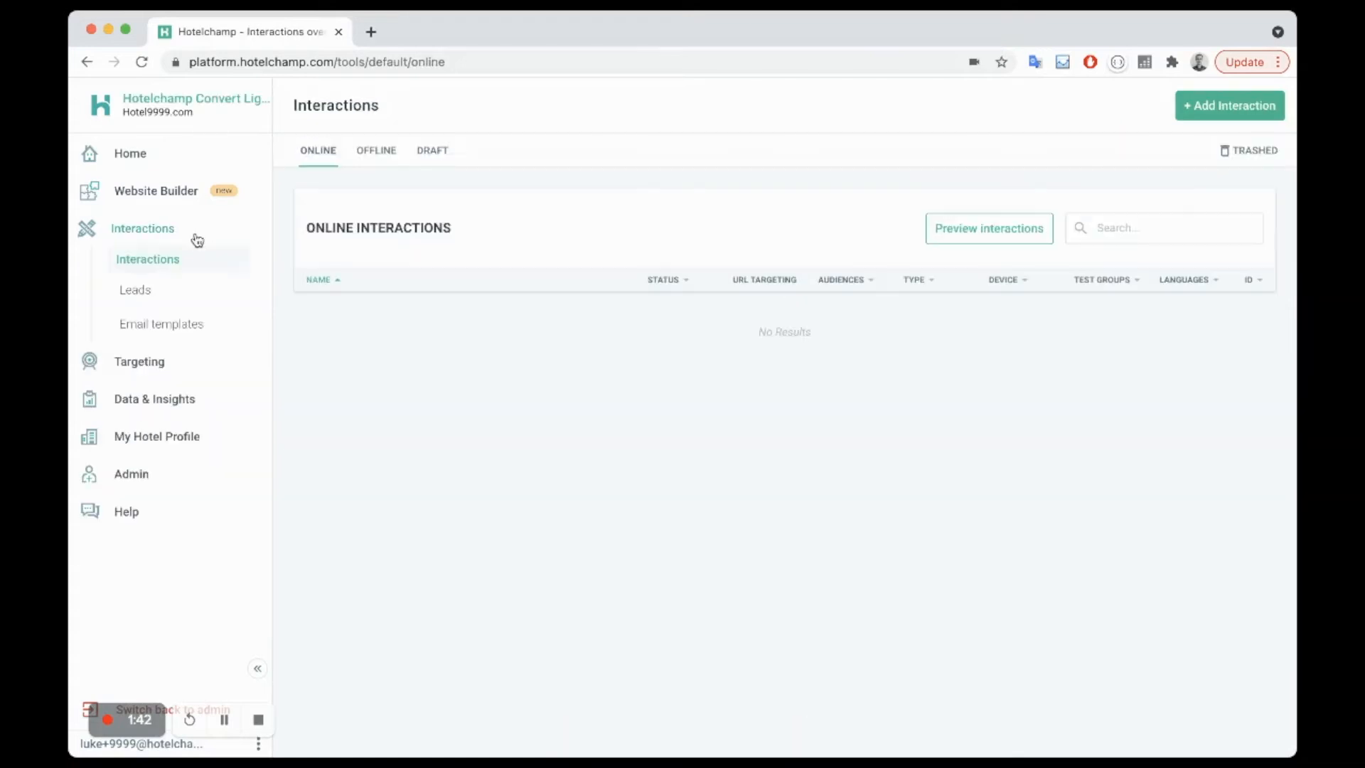
pyautogui.moveTo(152, 270)
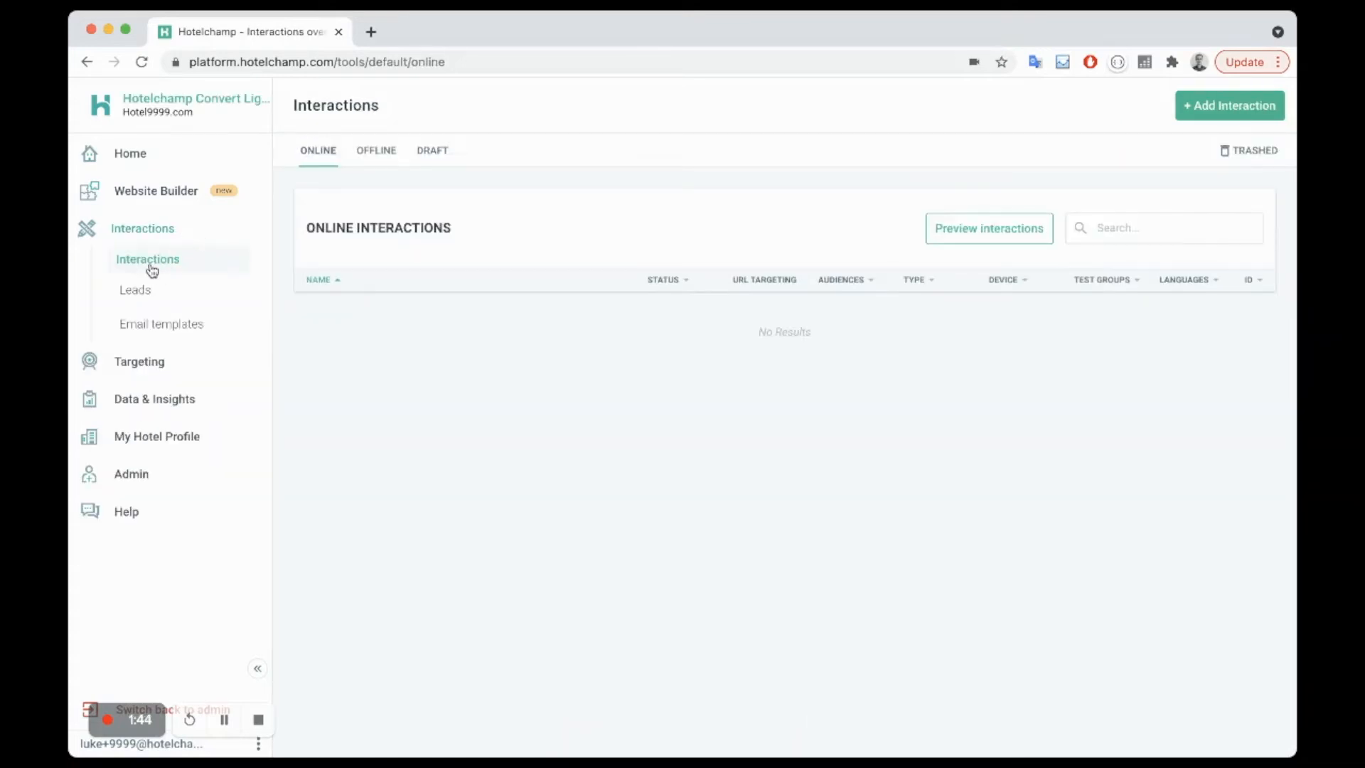
# Add a new interaction and pick the Voucher template from the Template Library
pyautogui.click(1228, 106)
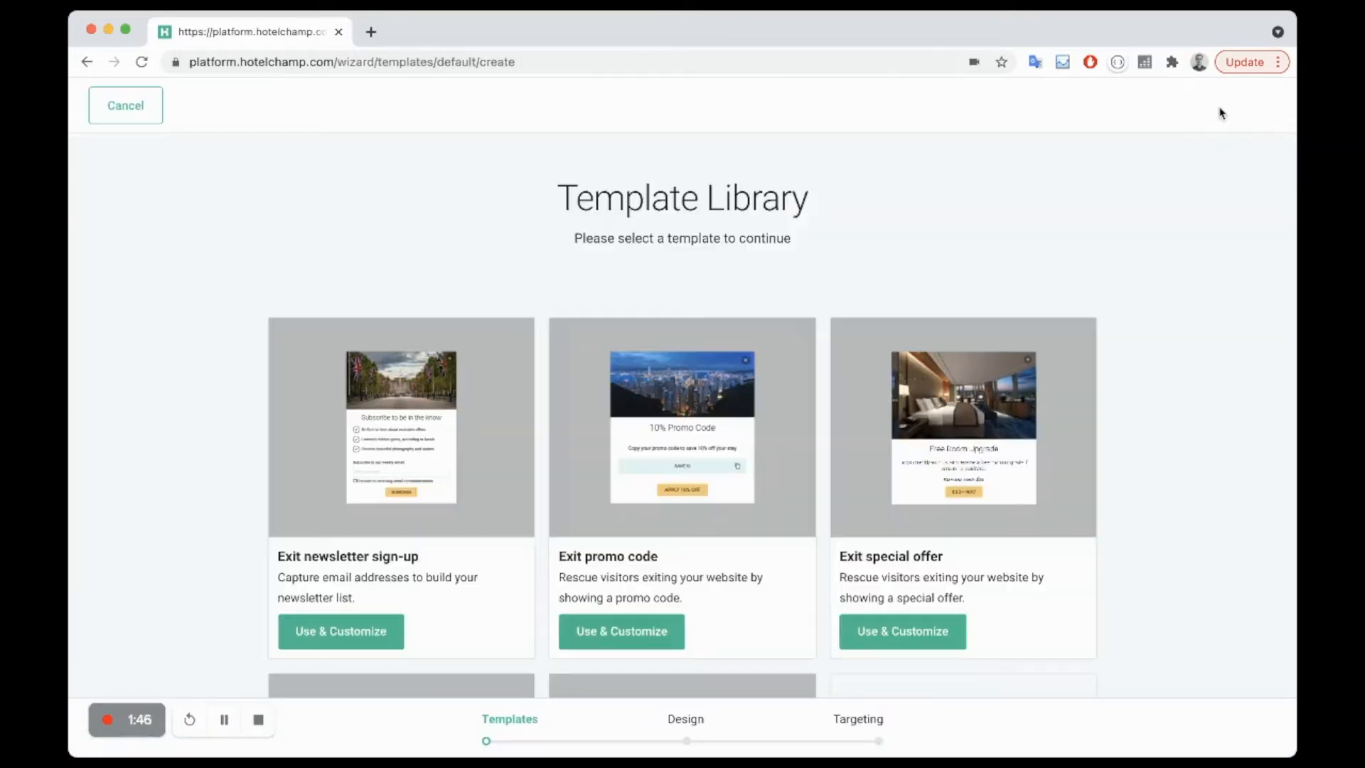
pyautogui.scroll(-3)
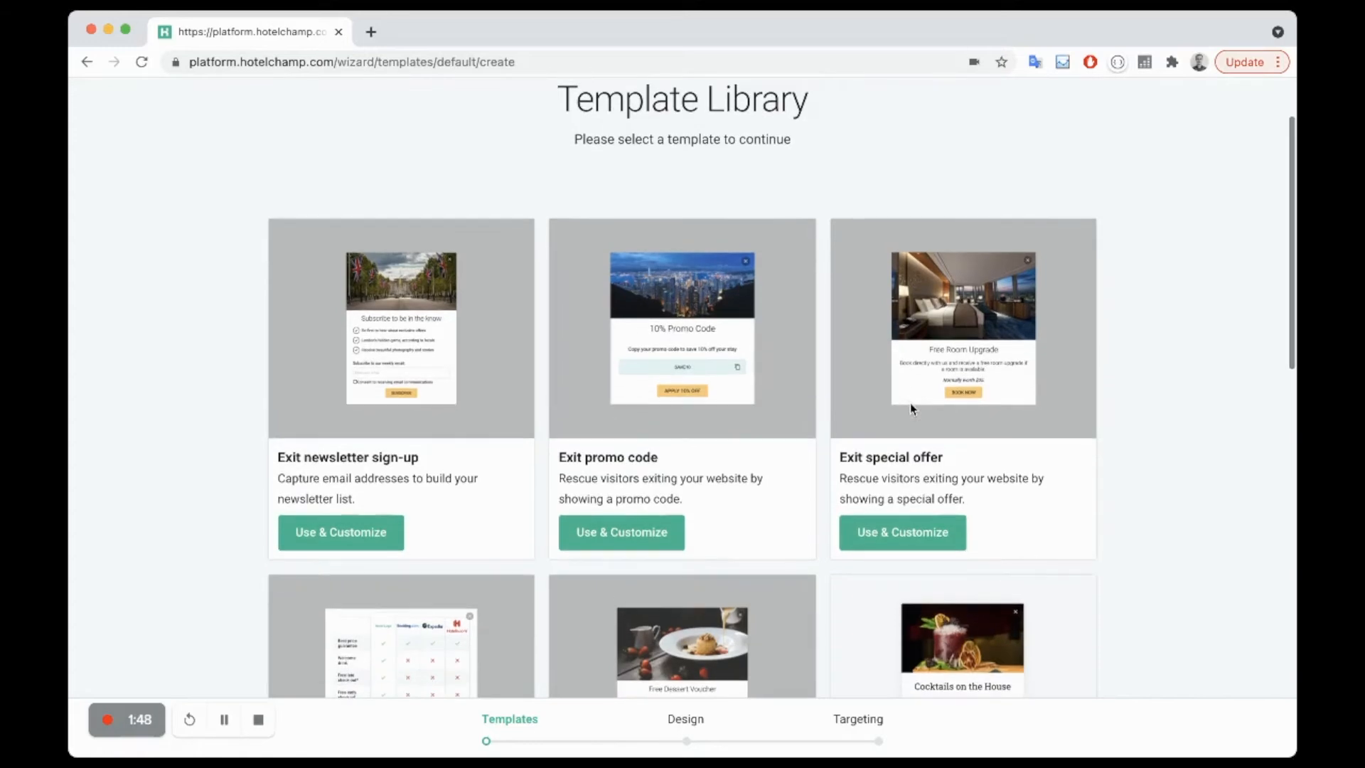
pyautogui.scroll(-3)
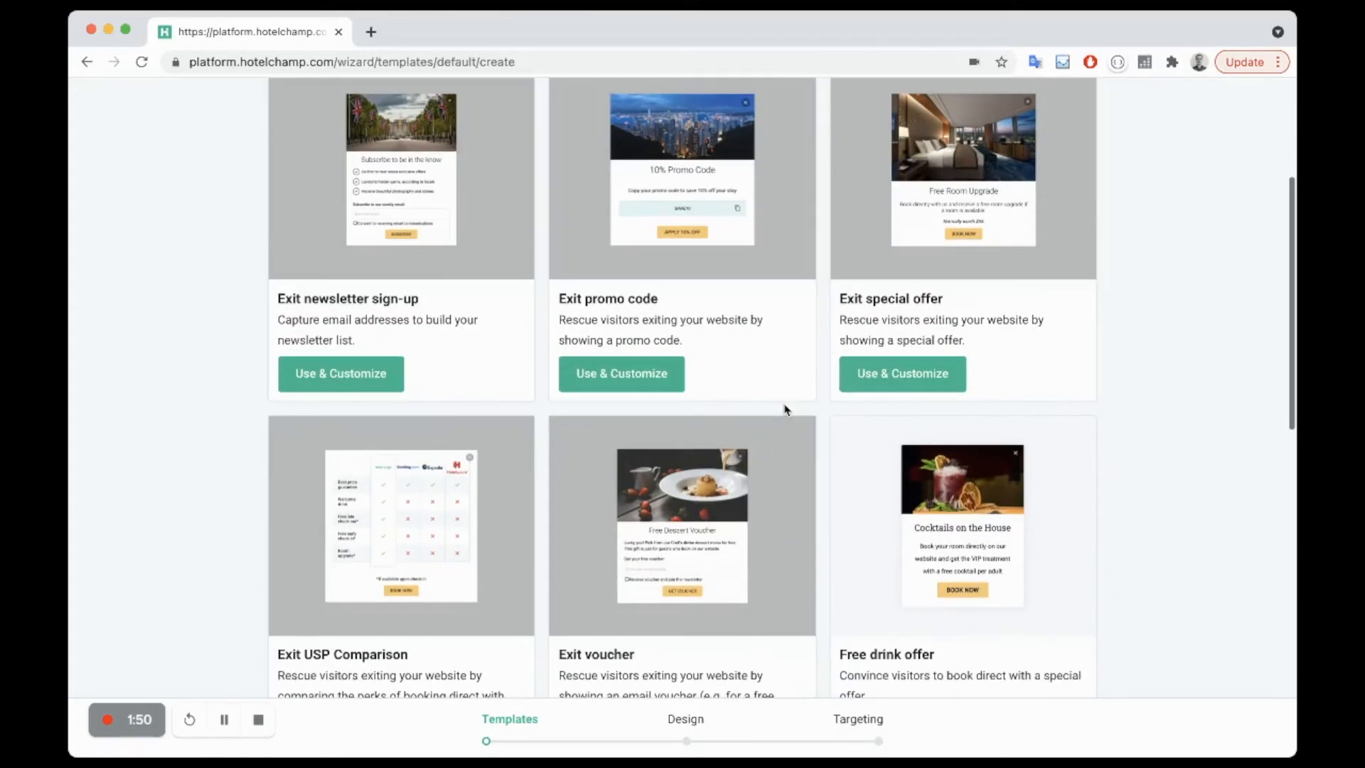
pyautogui.scroll(-3)
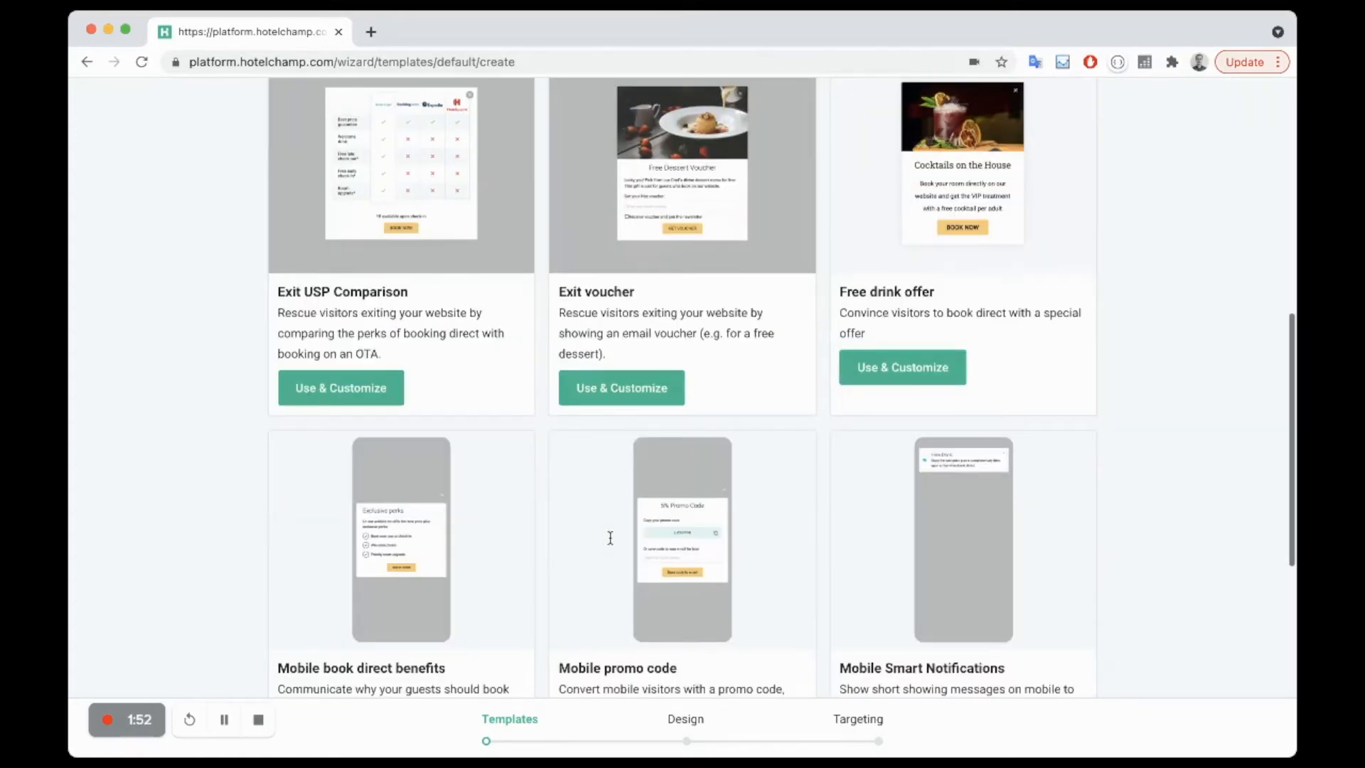
pyautogui.scroll(-3)
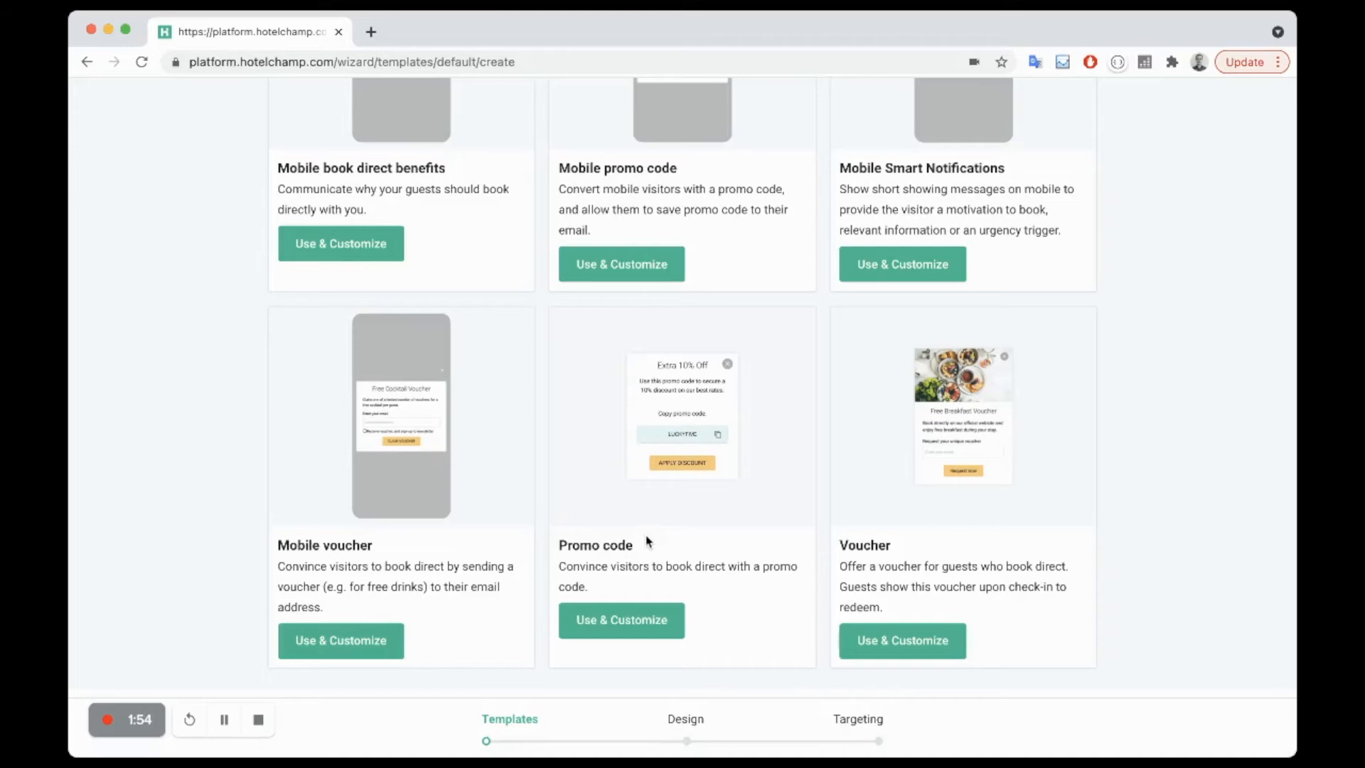
pyautogui.moveTo(989, 486)
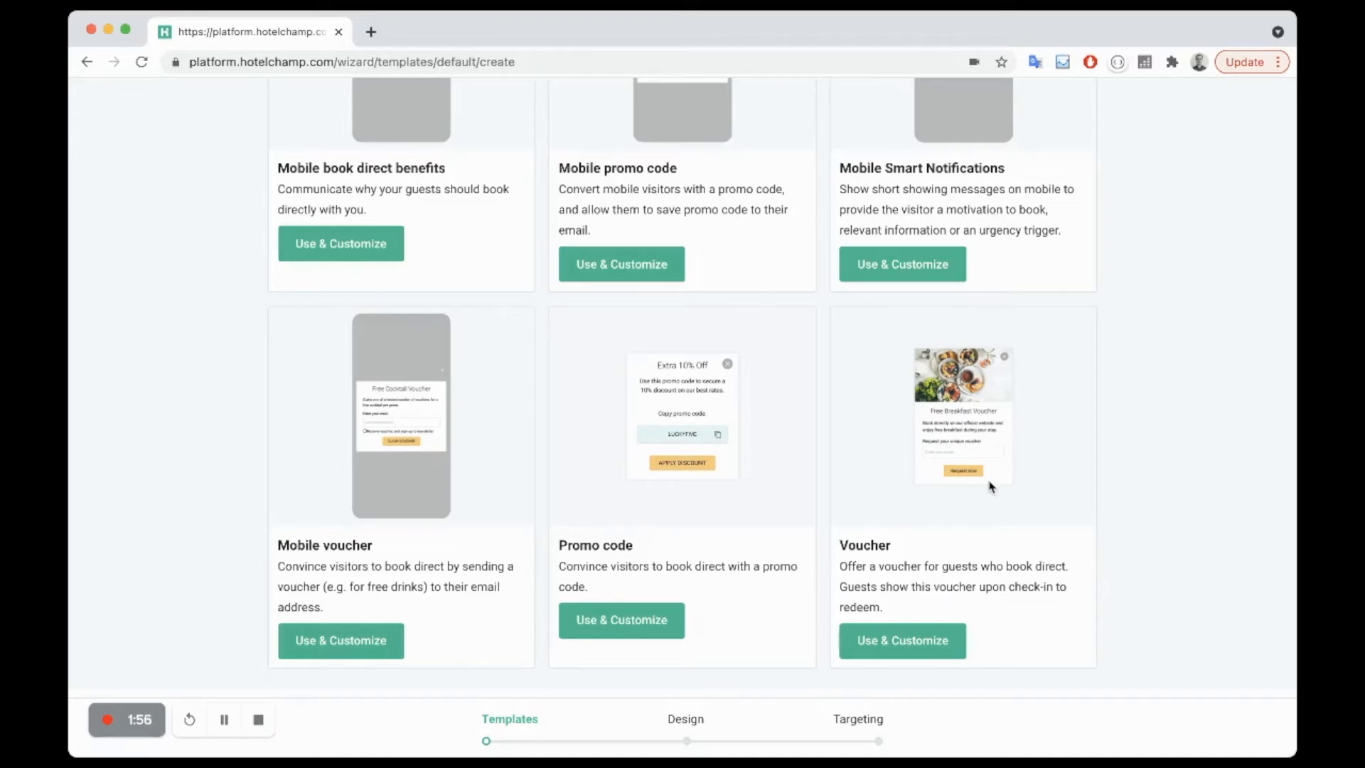
pyautogui.click(900, 640)
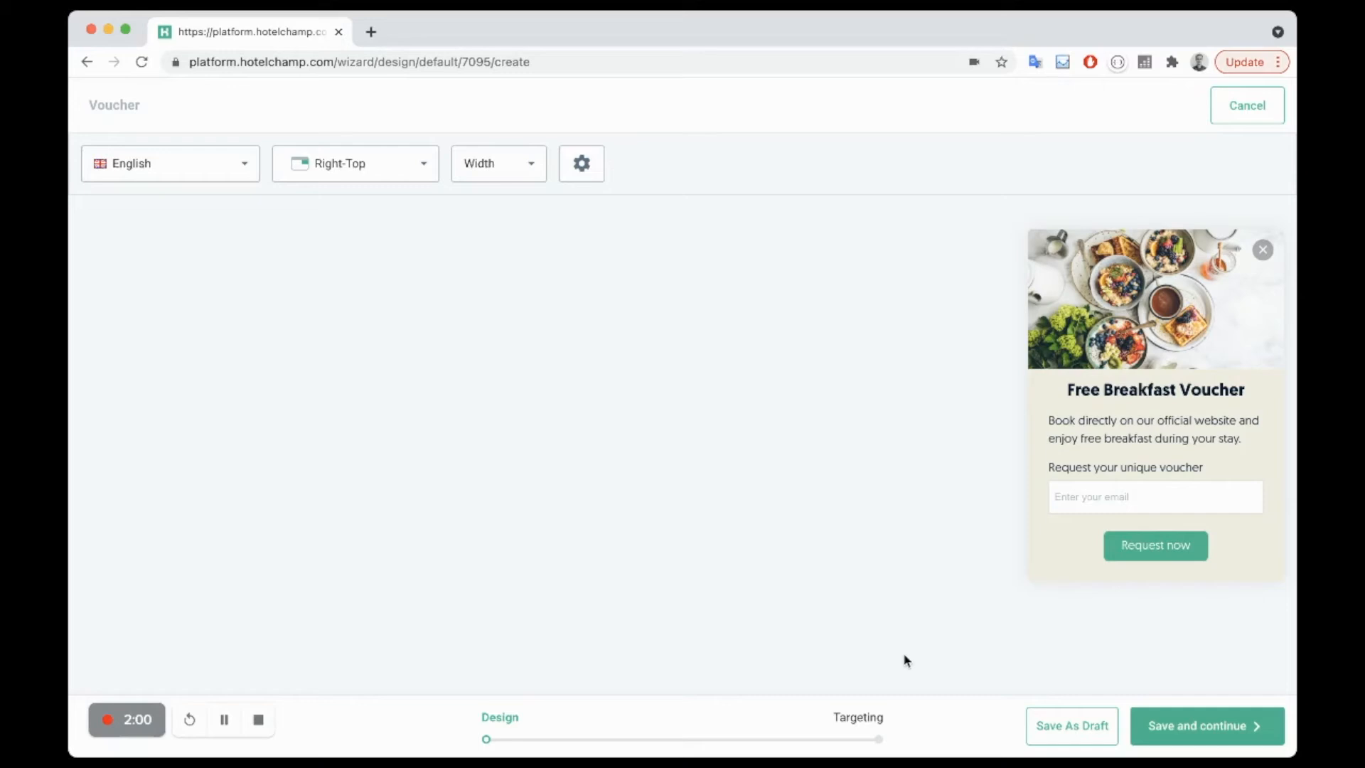
# Position the Voucher popup at Left-Bottom
pyautogui.click(354, 163)
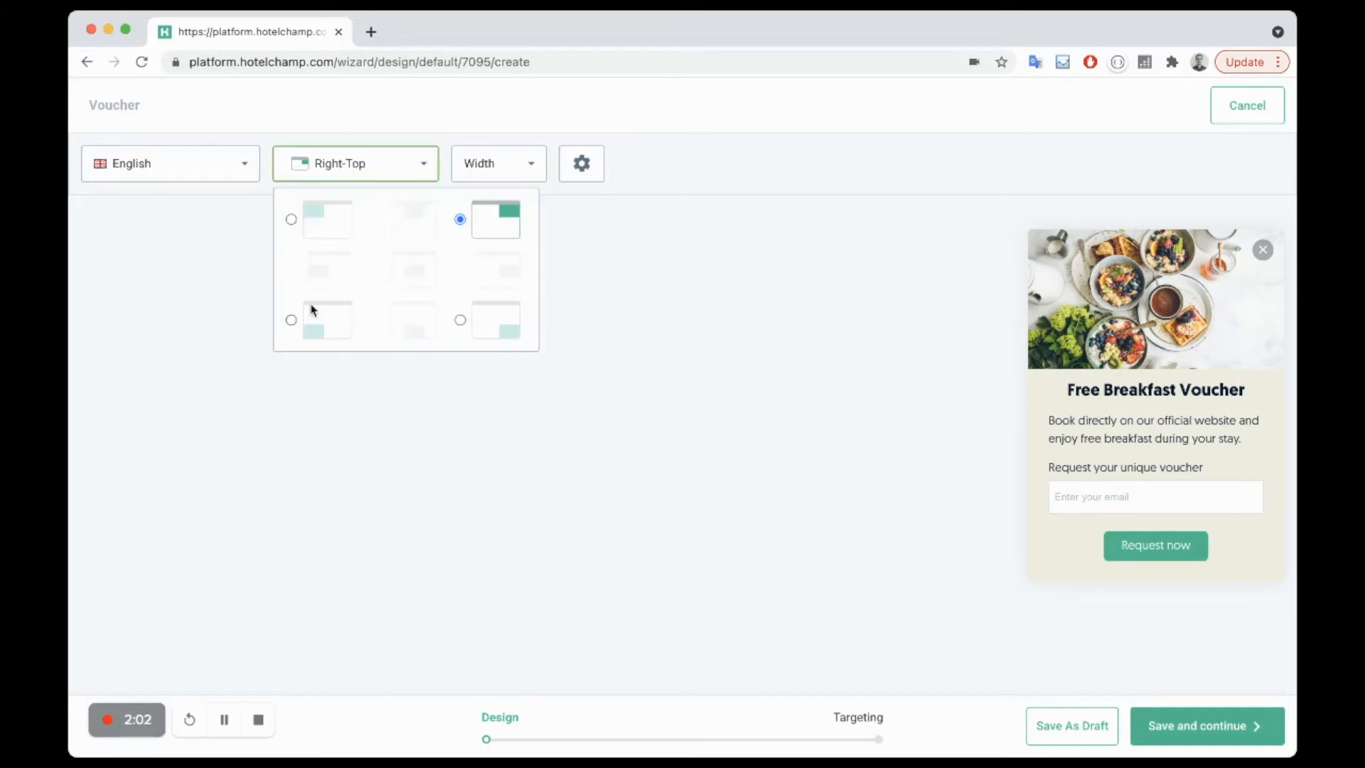
pyautogui.click(291, 319)
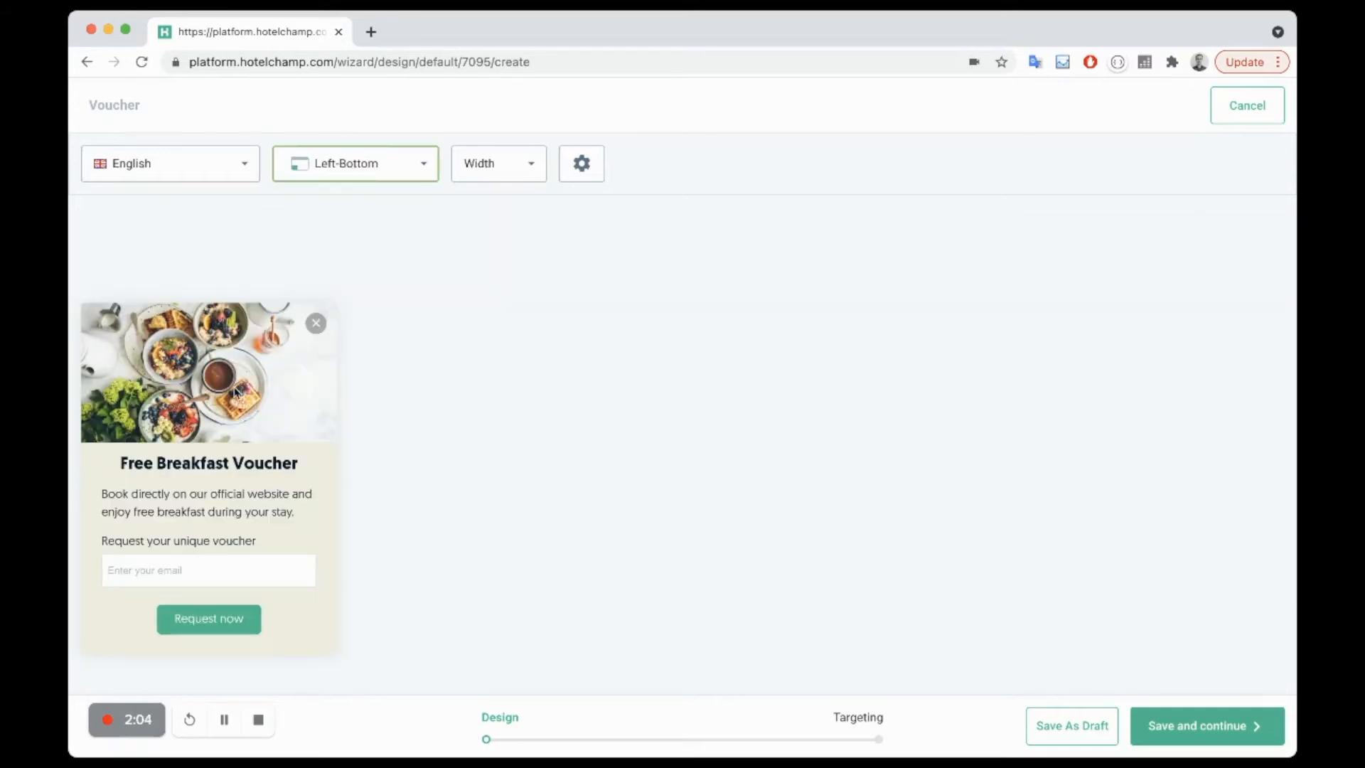
pyautogui.click(209, 372)
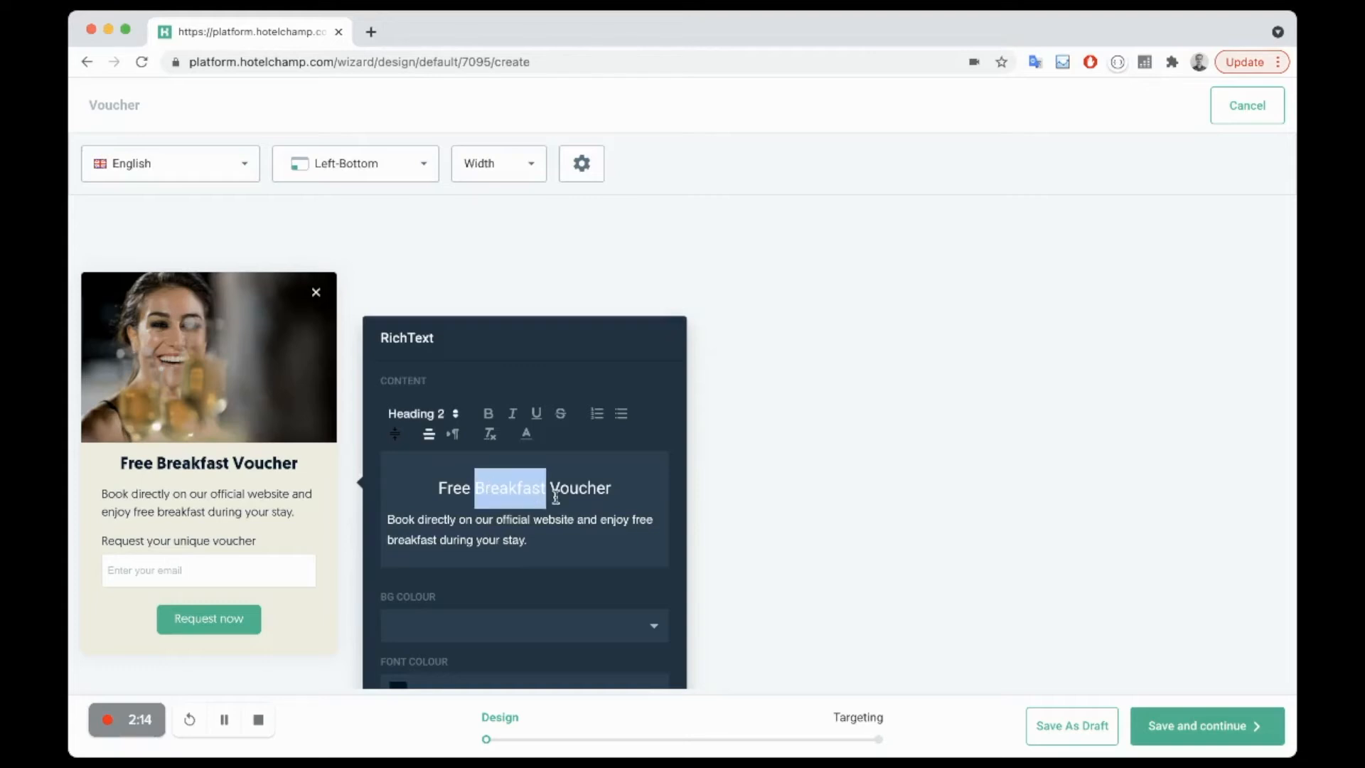
# Change the heading to 'Free glass of wine Voucher' and select 'breakfast' in the description
pyautogui.write('glass of wine')
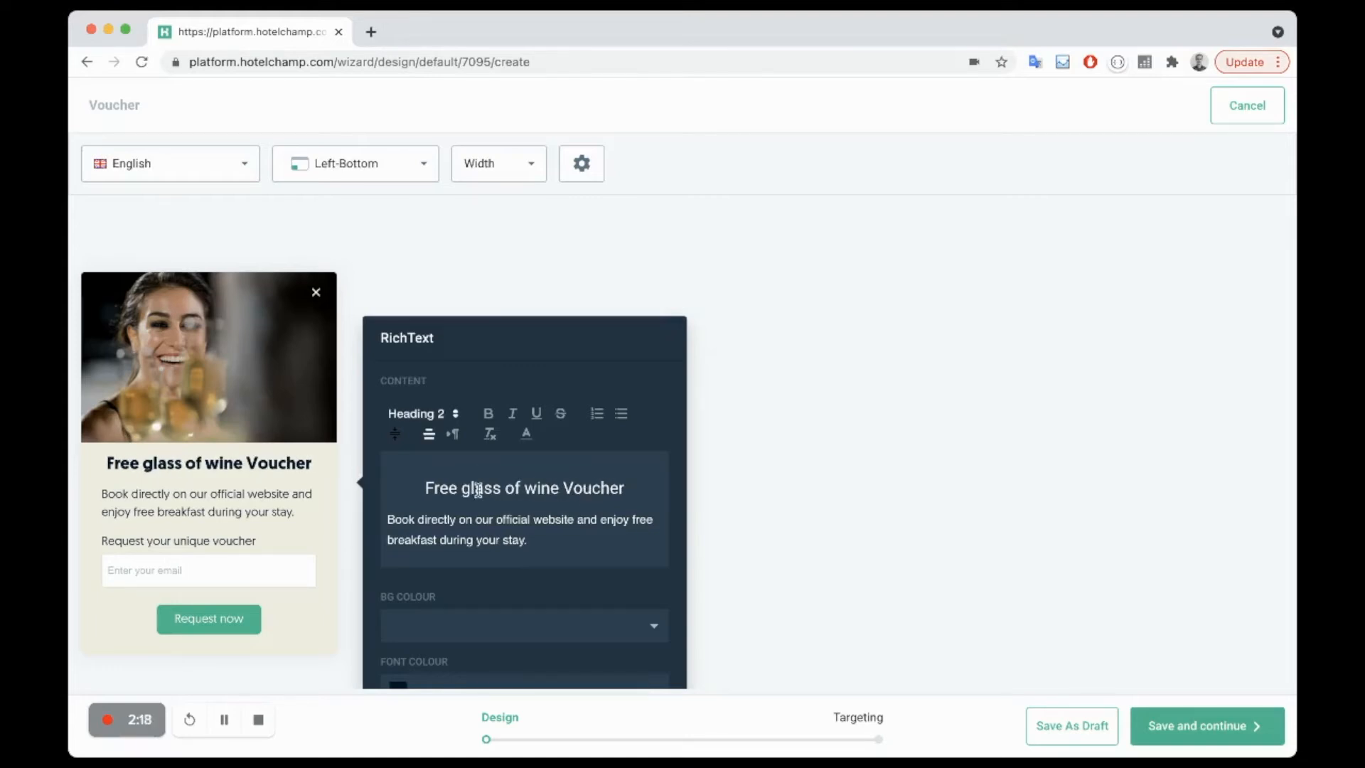
pyautogui.doubleClick(411, 539)
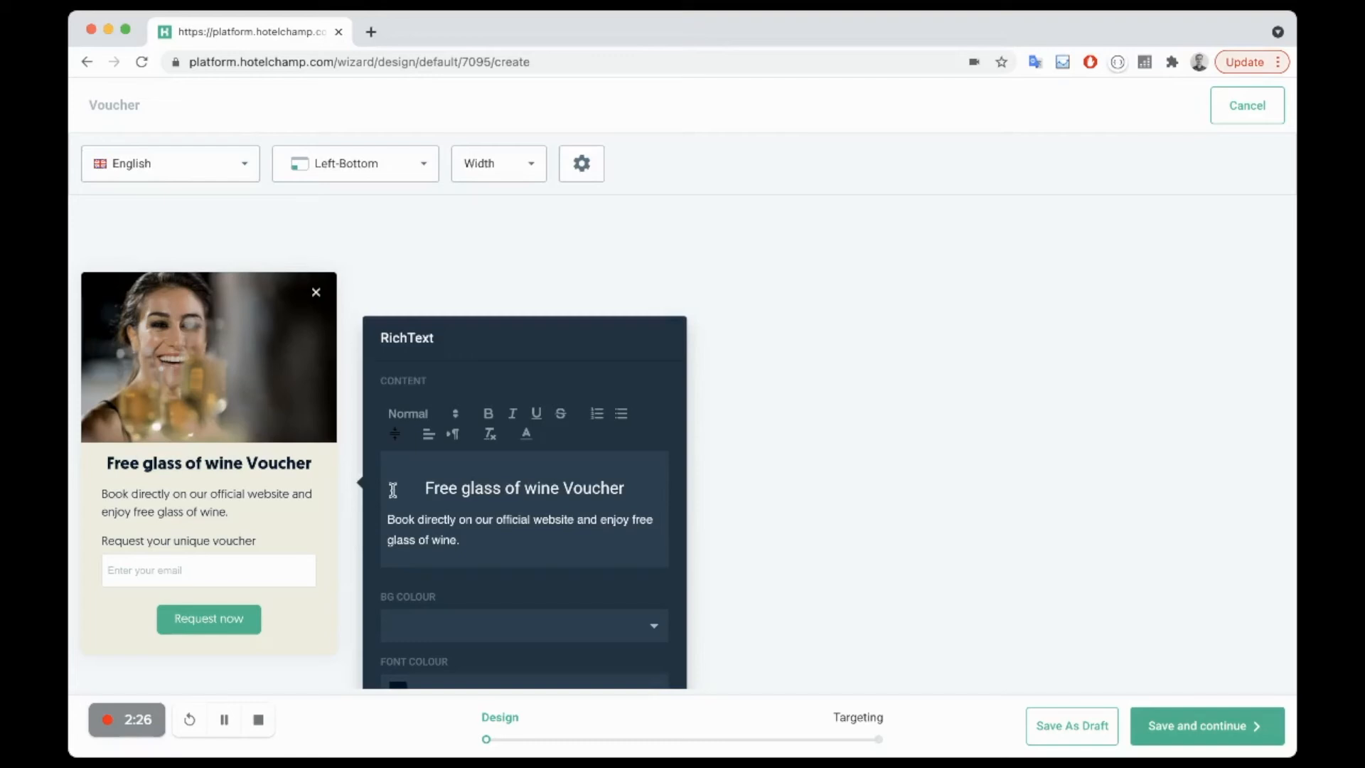
pyautogui.moveTo(271, 546)
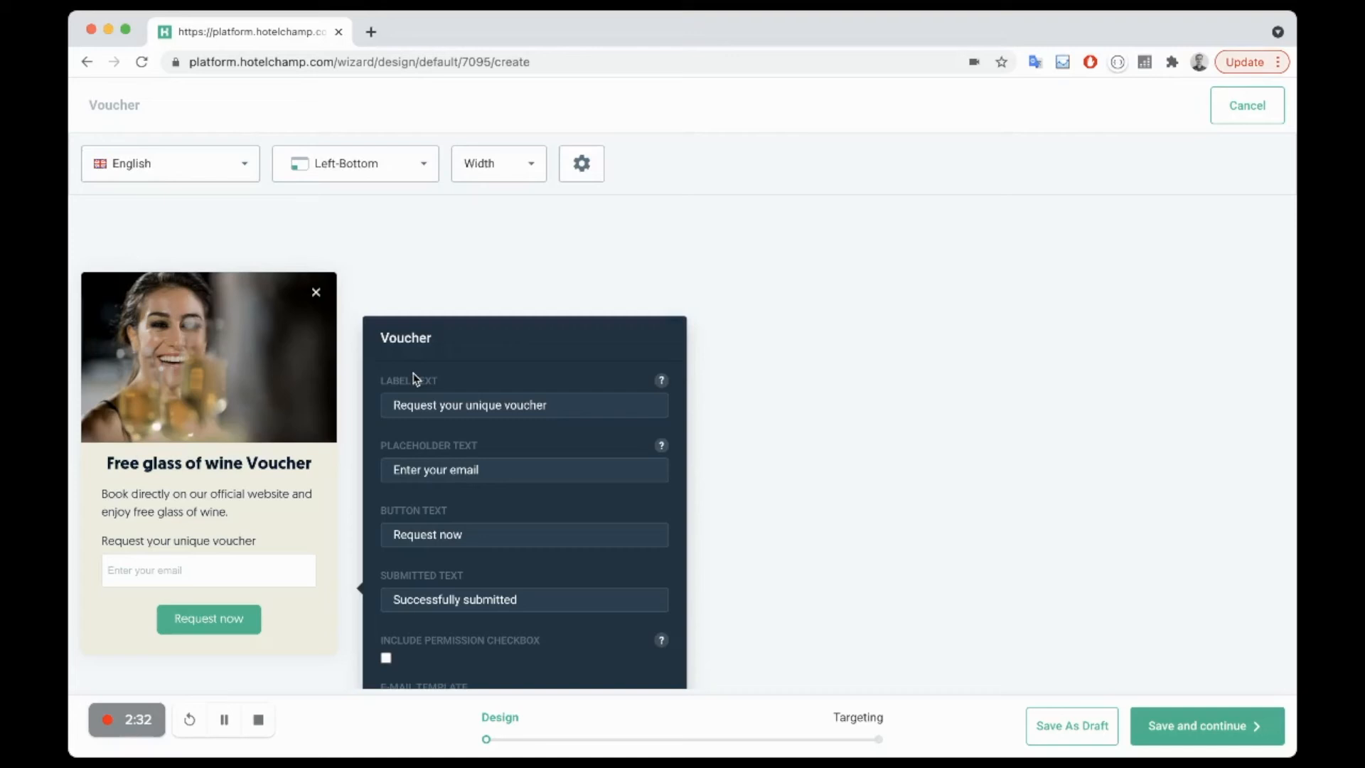
# Select the 'Free drink of wine' email template, toggling the permission checkbox on and back off
pyautogui.scroll(-3)
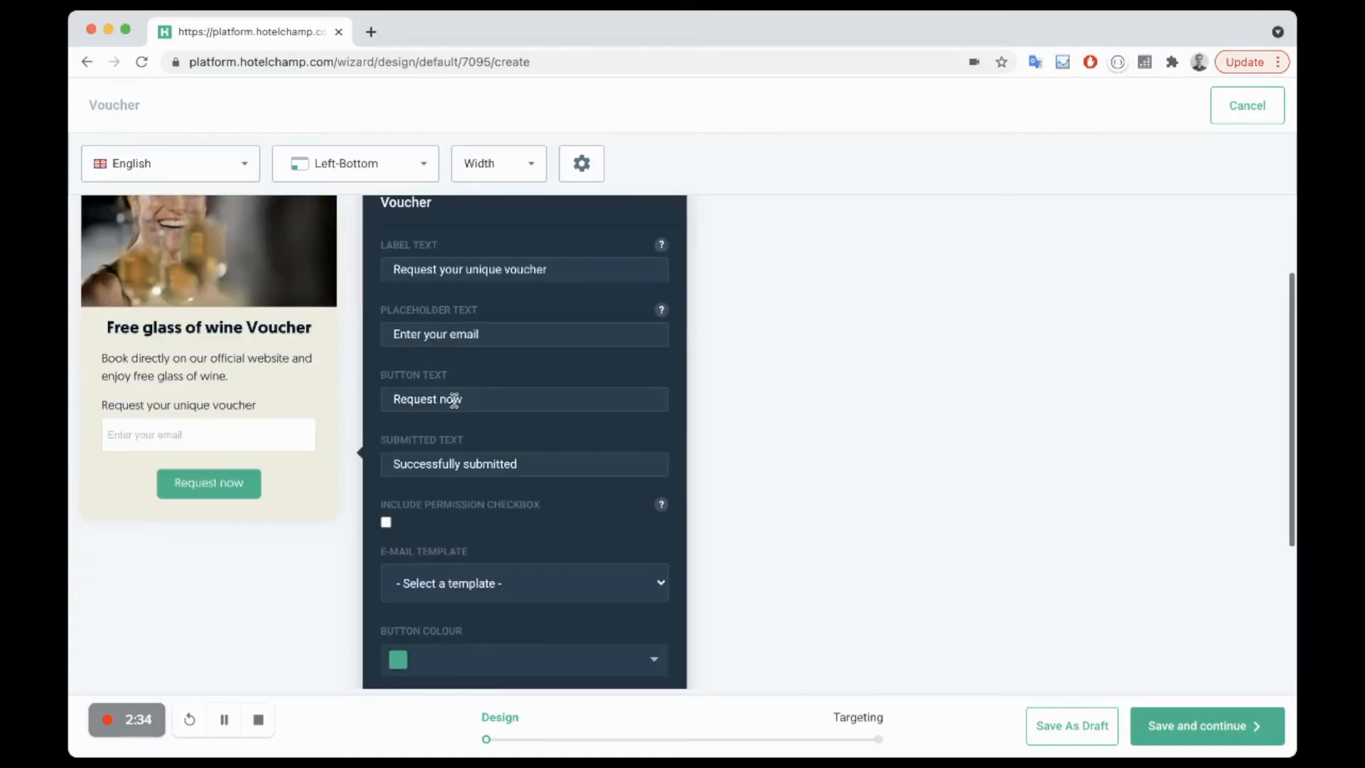
pyautogui.scroll(-3)
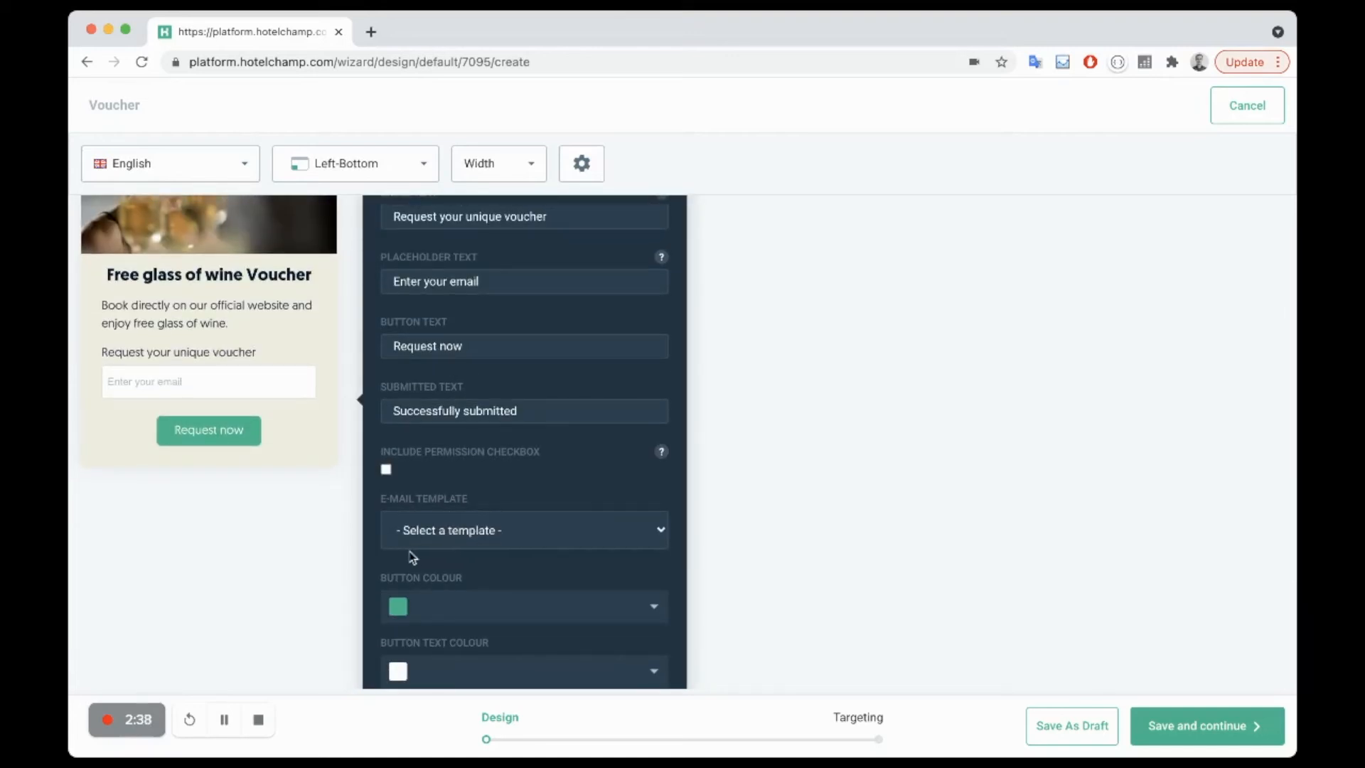
pyautogui.moveTo(481, 557)
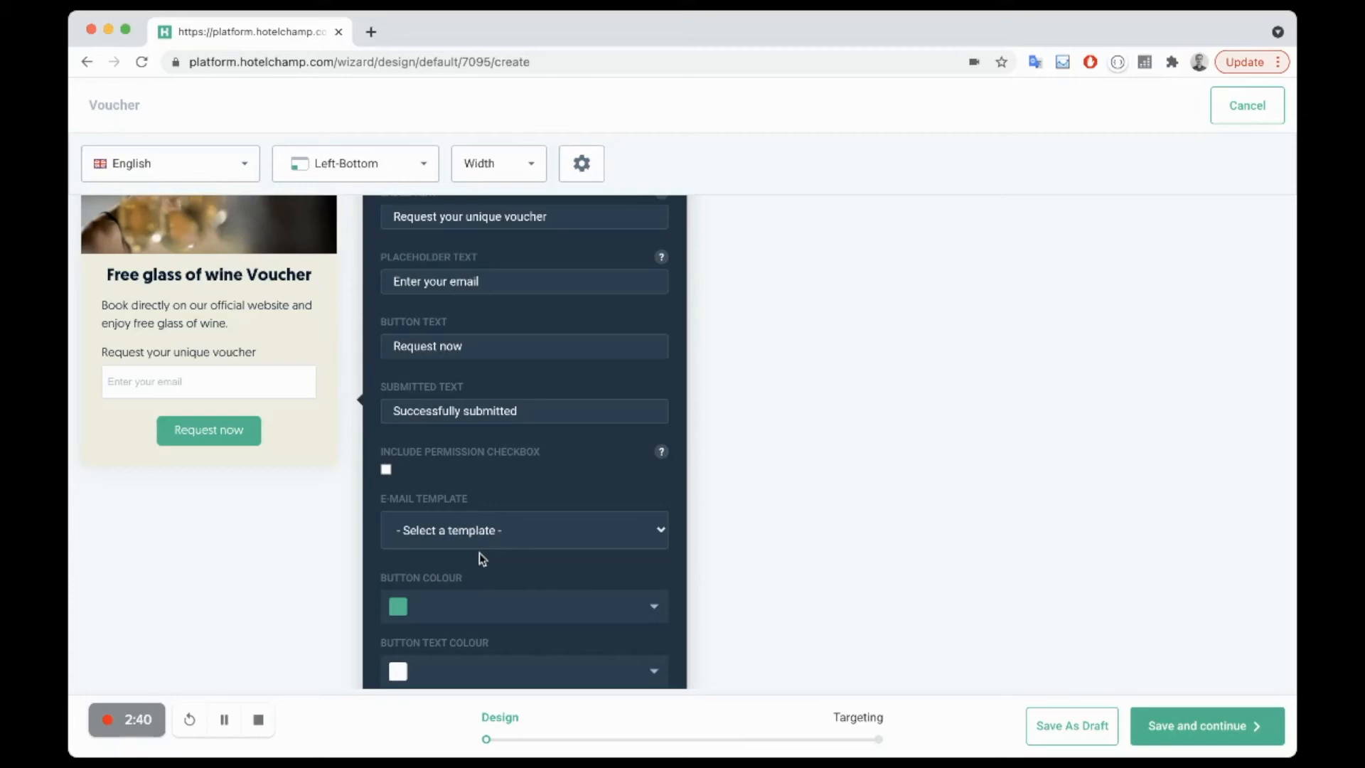
pyautogui.click(523, 529)
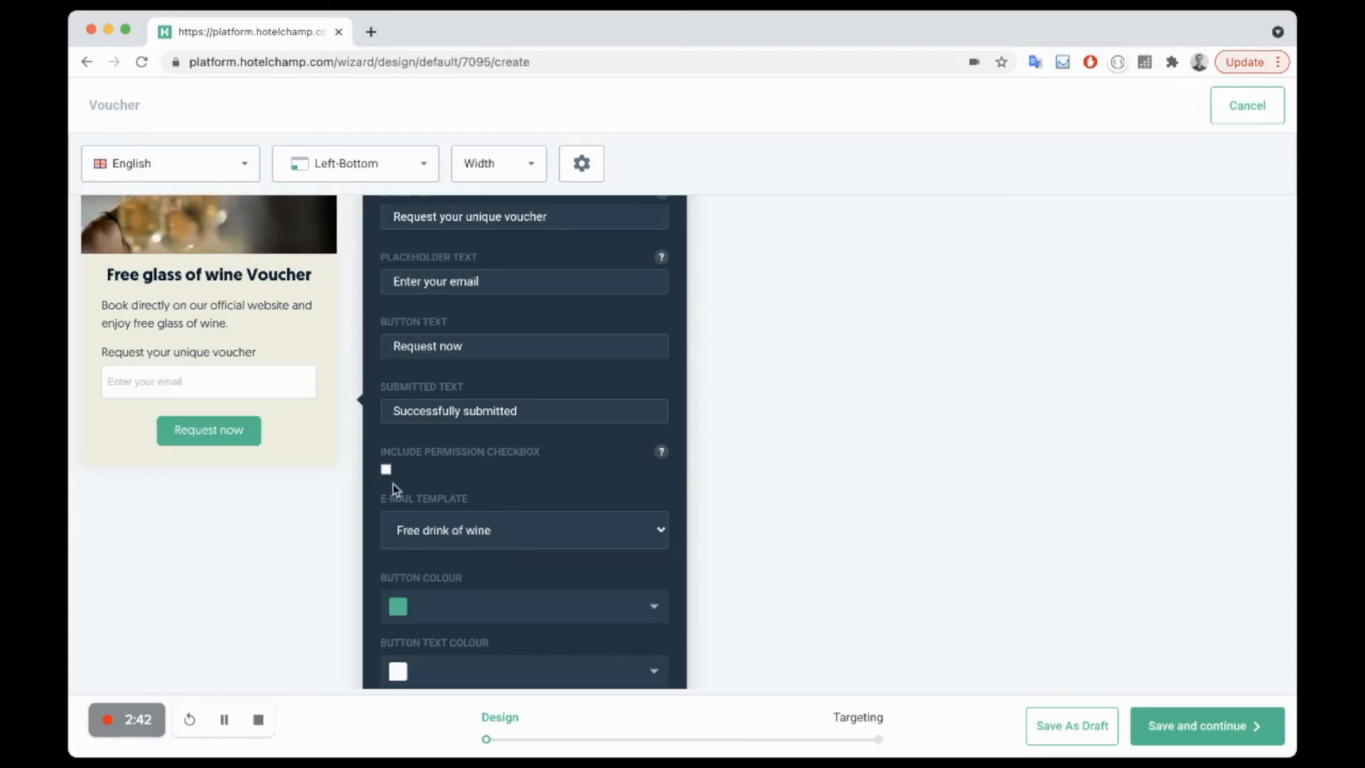
pyautogui.click(385, 469)
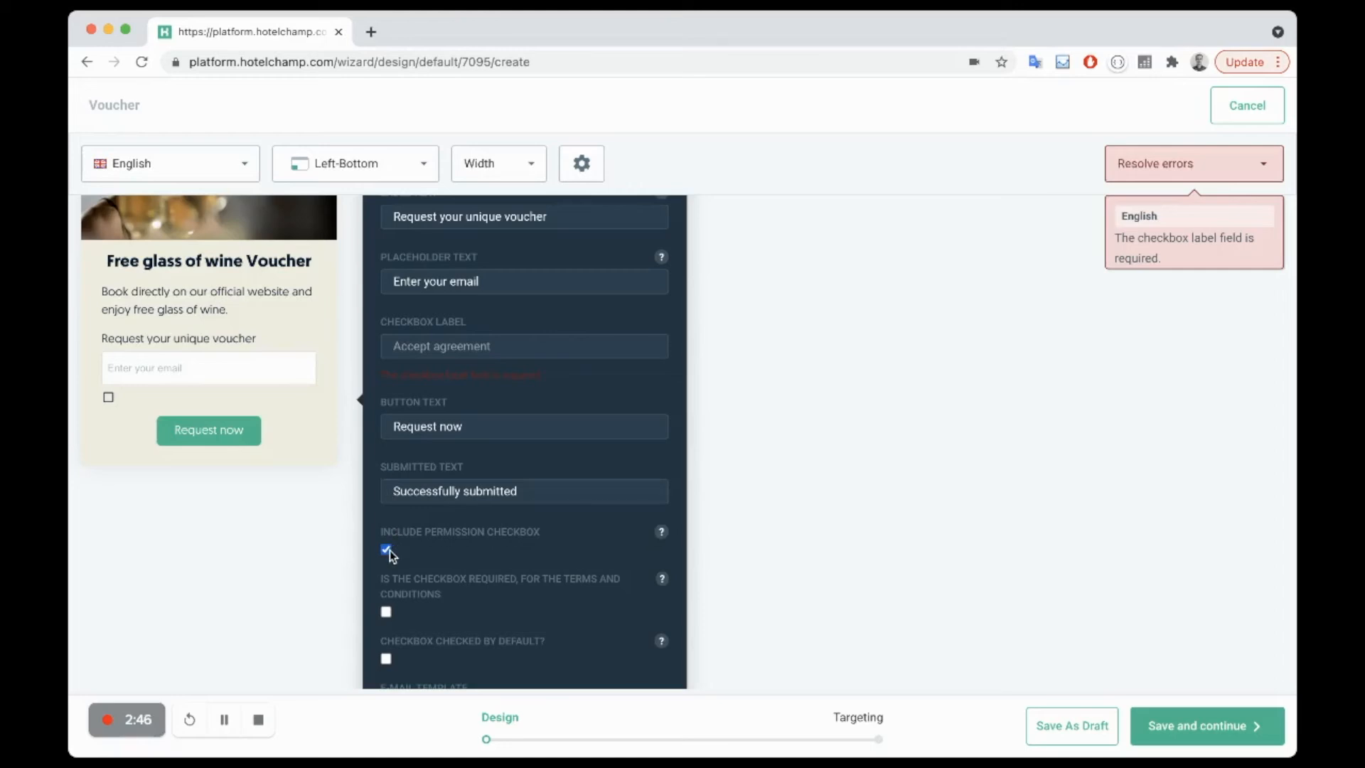
pyautogui.click(385, 552)
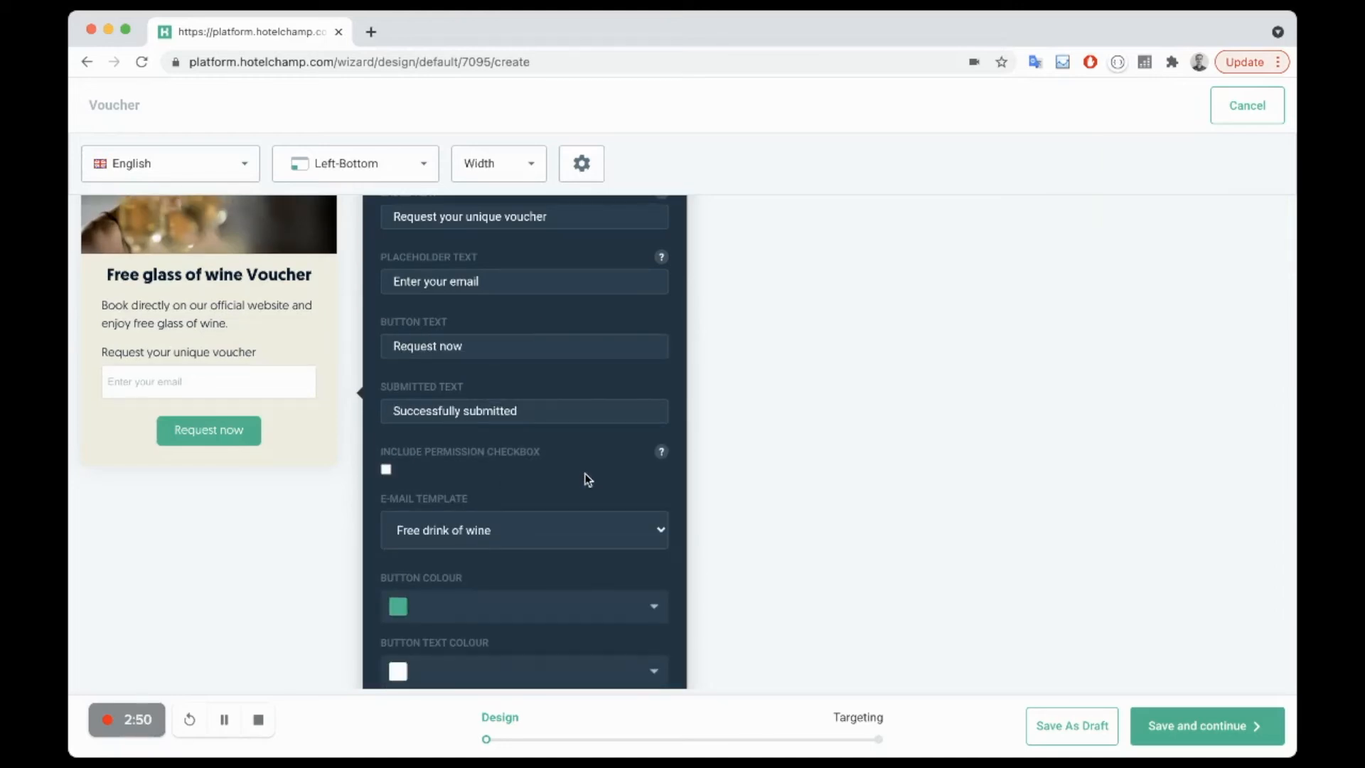
pyautogui.scroll(3)
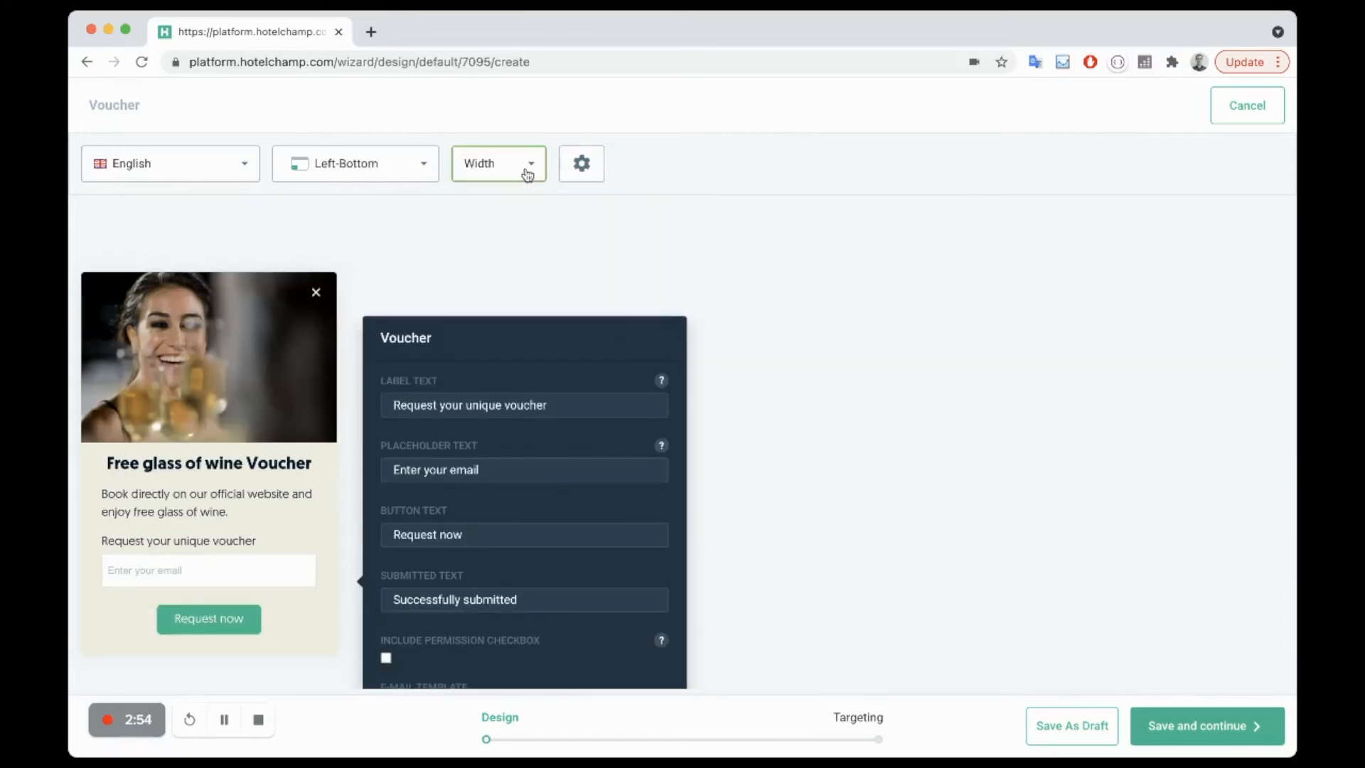
# Reduce the popup width, then save through design and 'Show on all pages' targeting
pyautogui.click(496, 163)
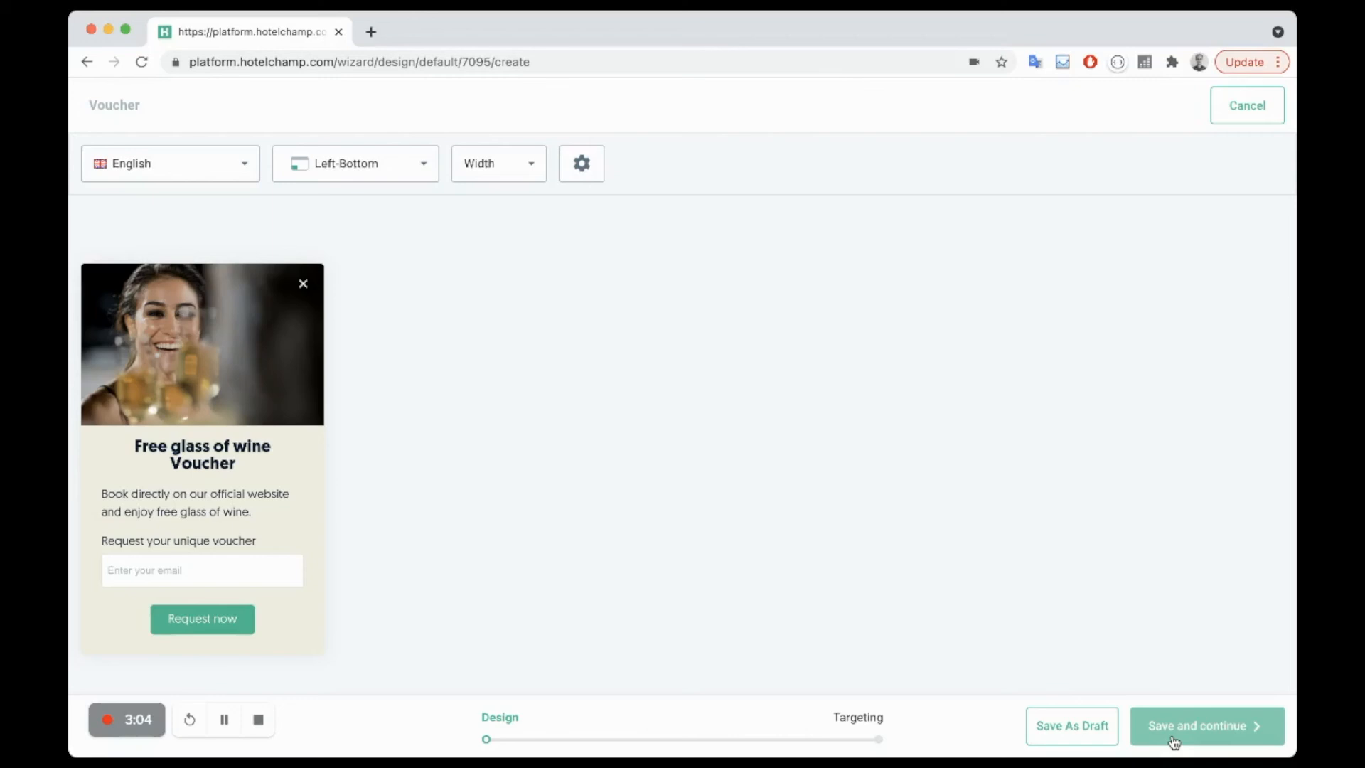
pyautogui.click(1204, 725)
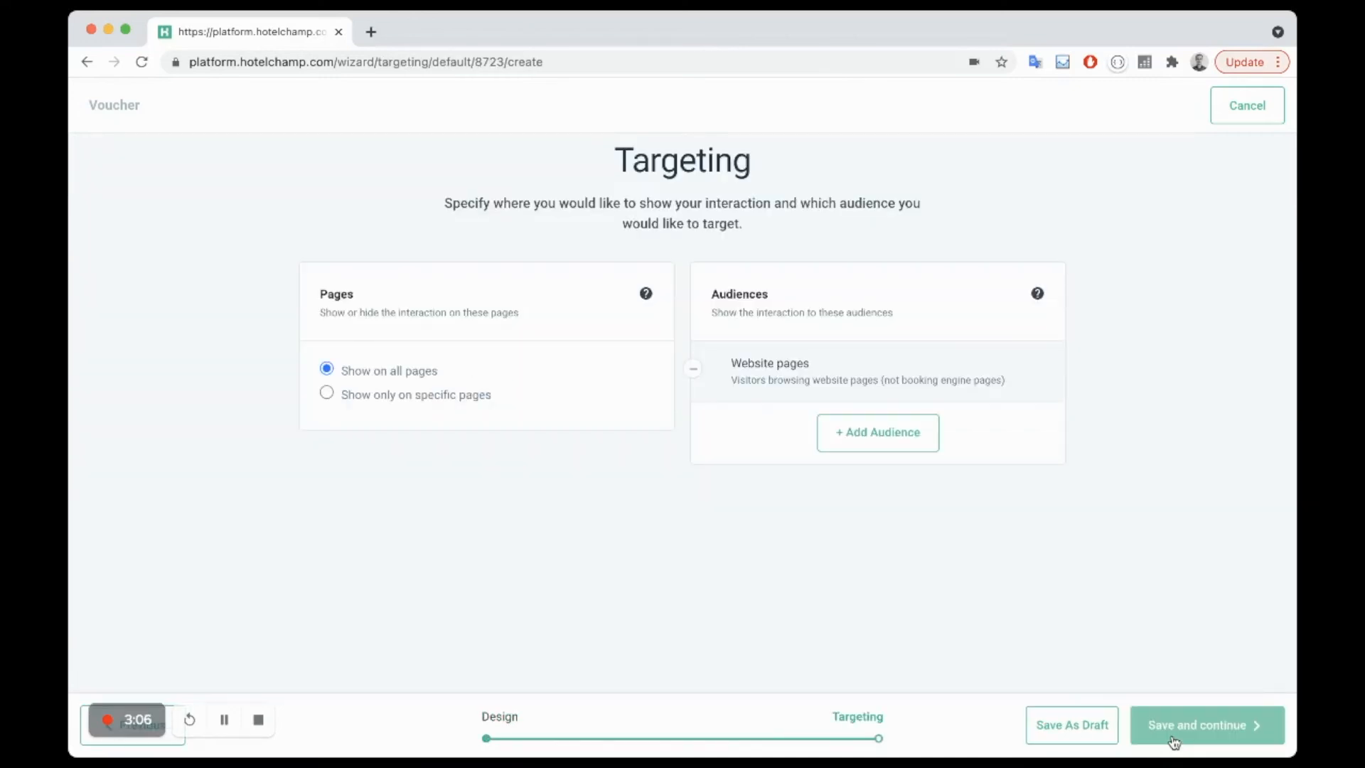
pyautogui.moveTo(1185, 744)
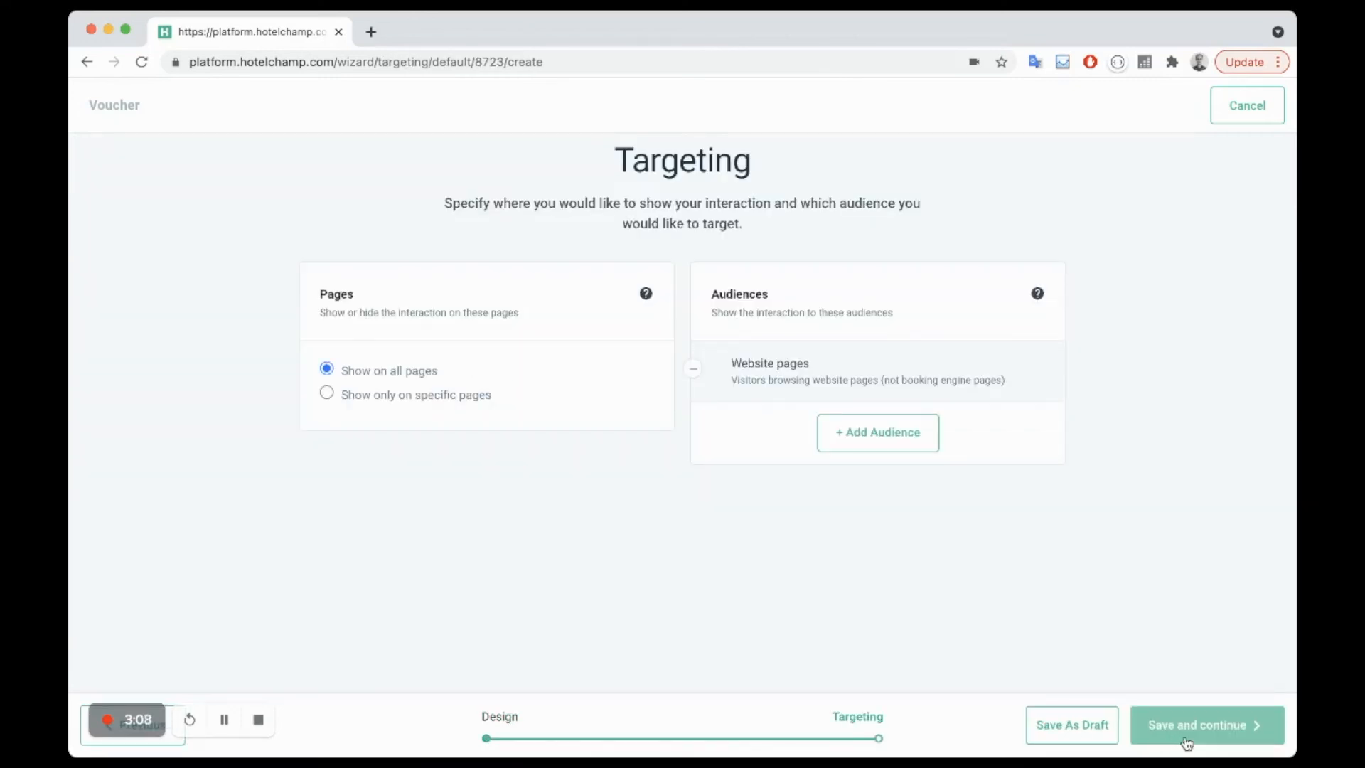
pyautogui.click(1205, 724)
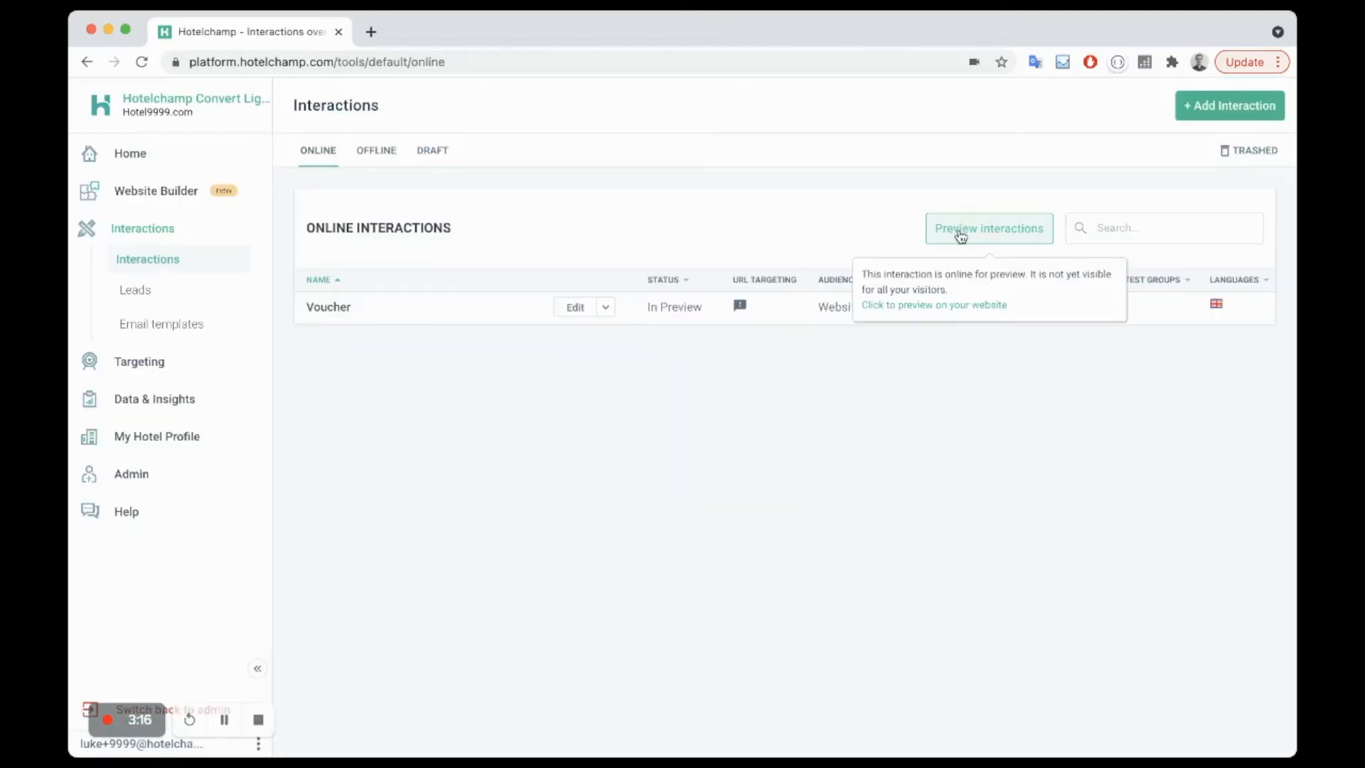
pyautogui.click(934, 305)
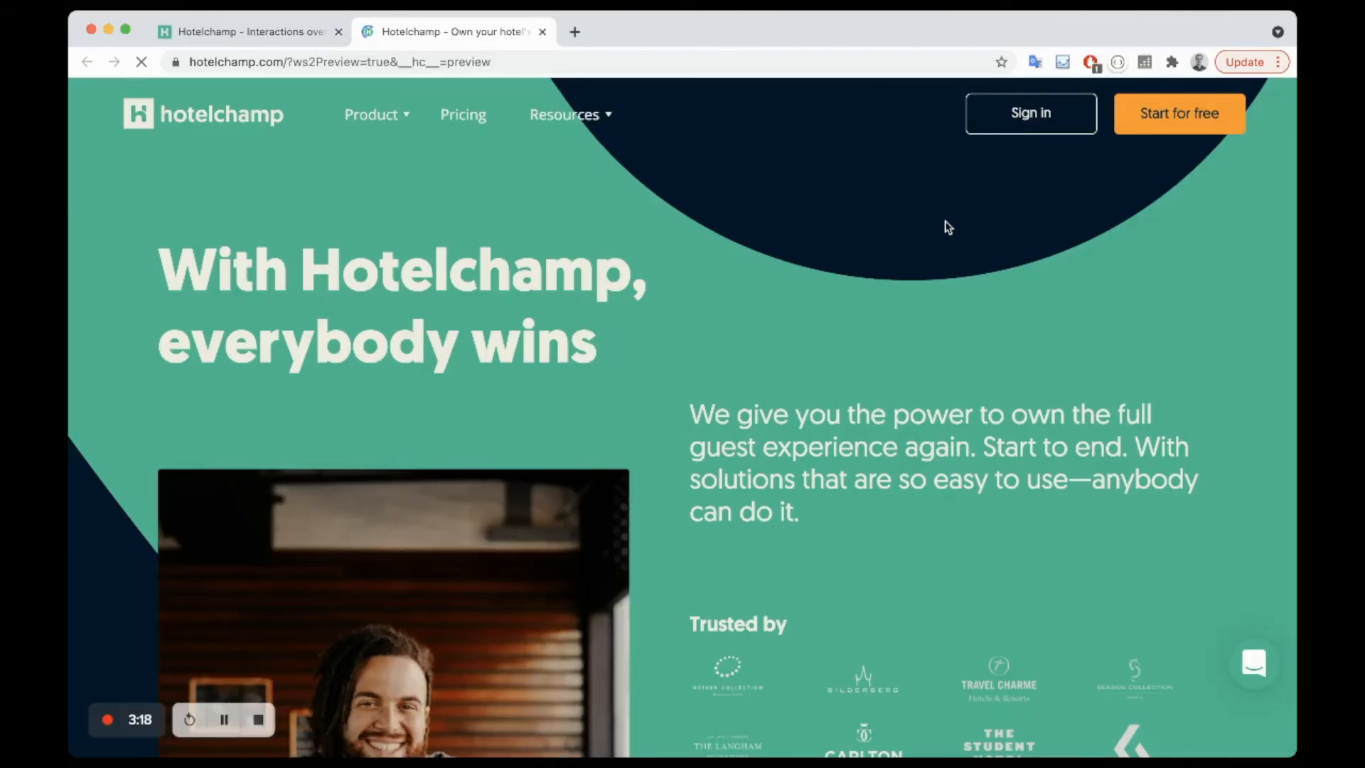
pyautogui.scroll(-3)
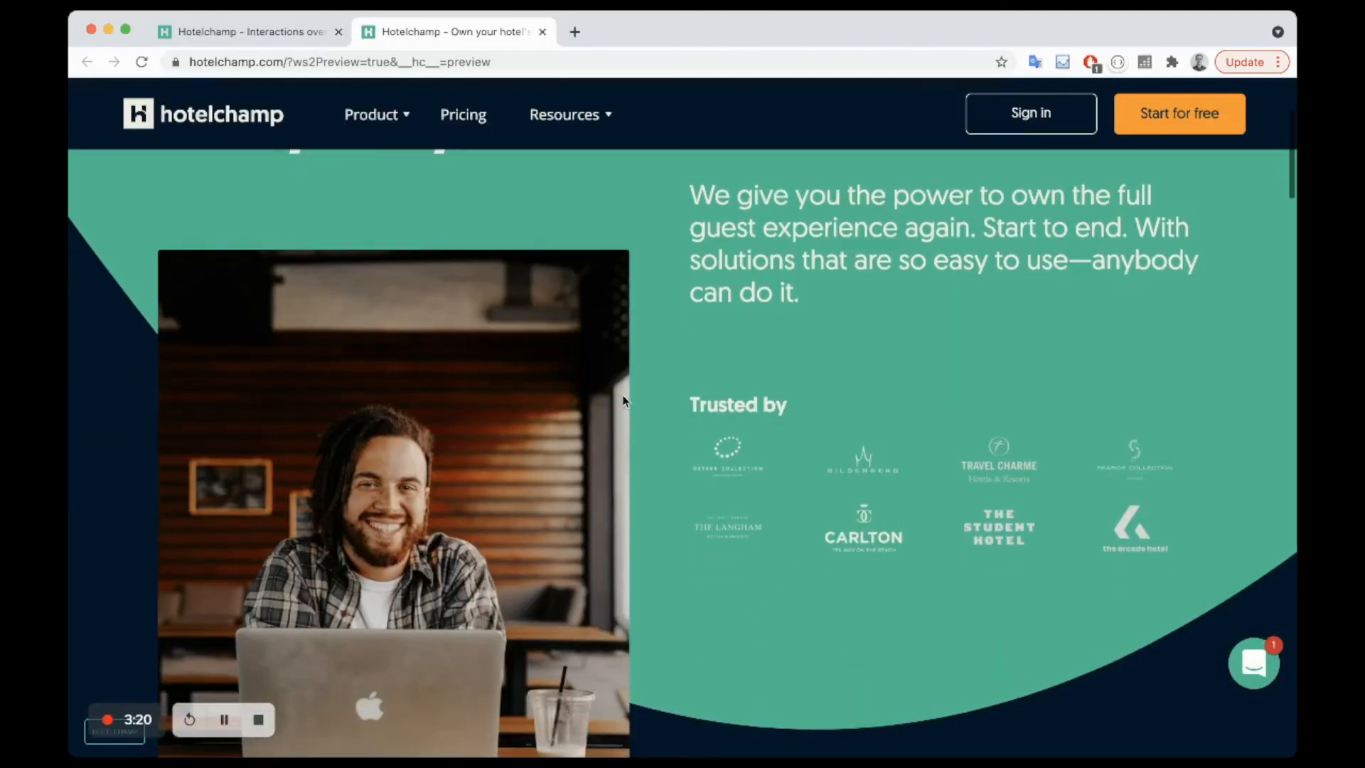
pyautogui.scroll(-3)
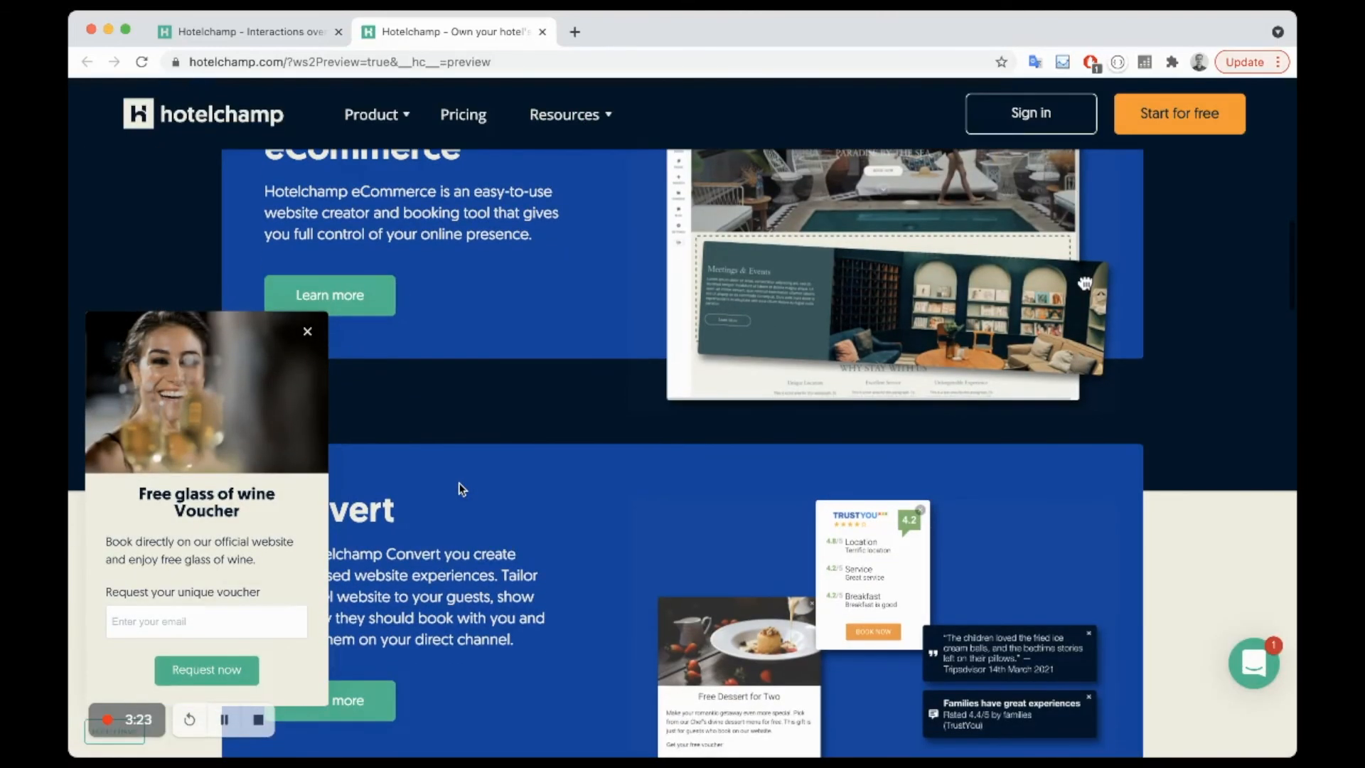
pyautogui.click(206, 621)
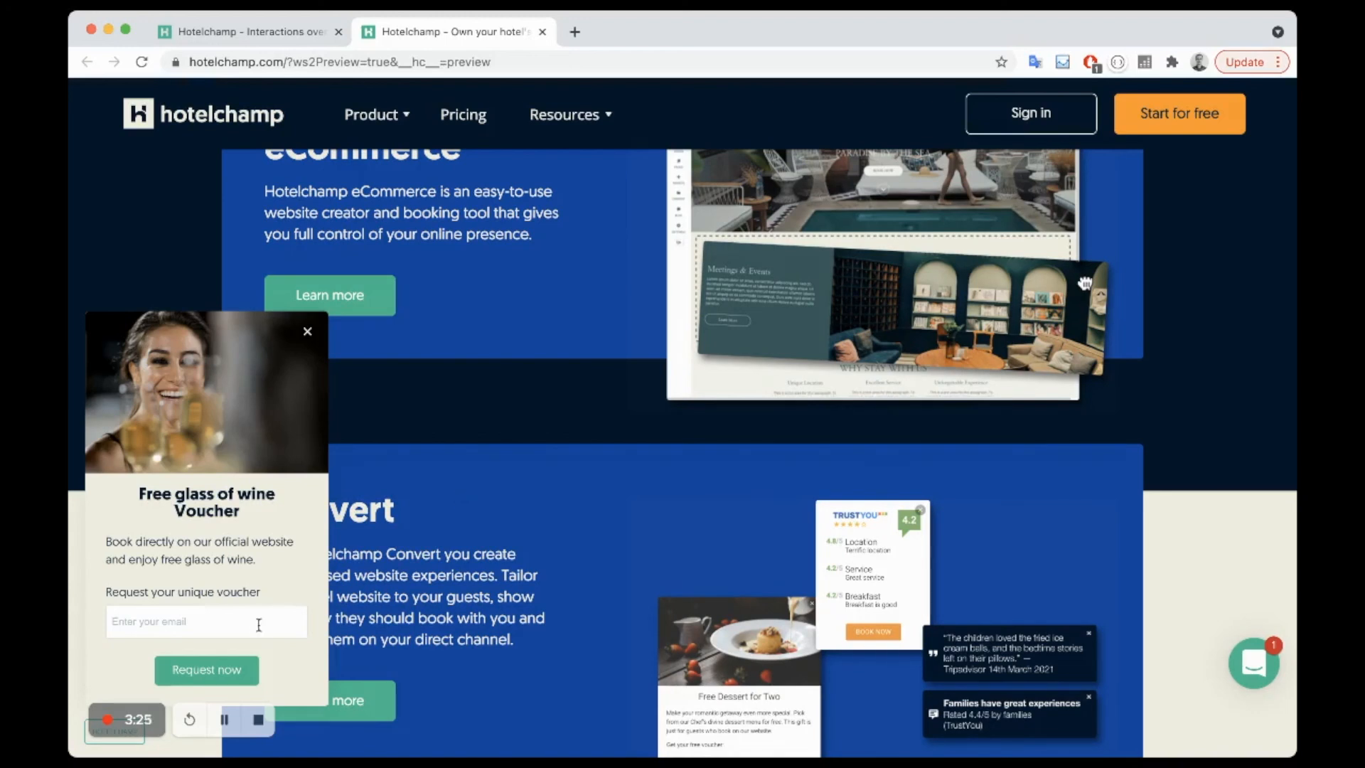
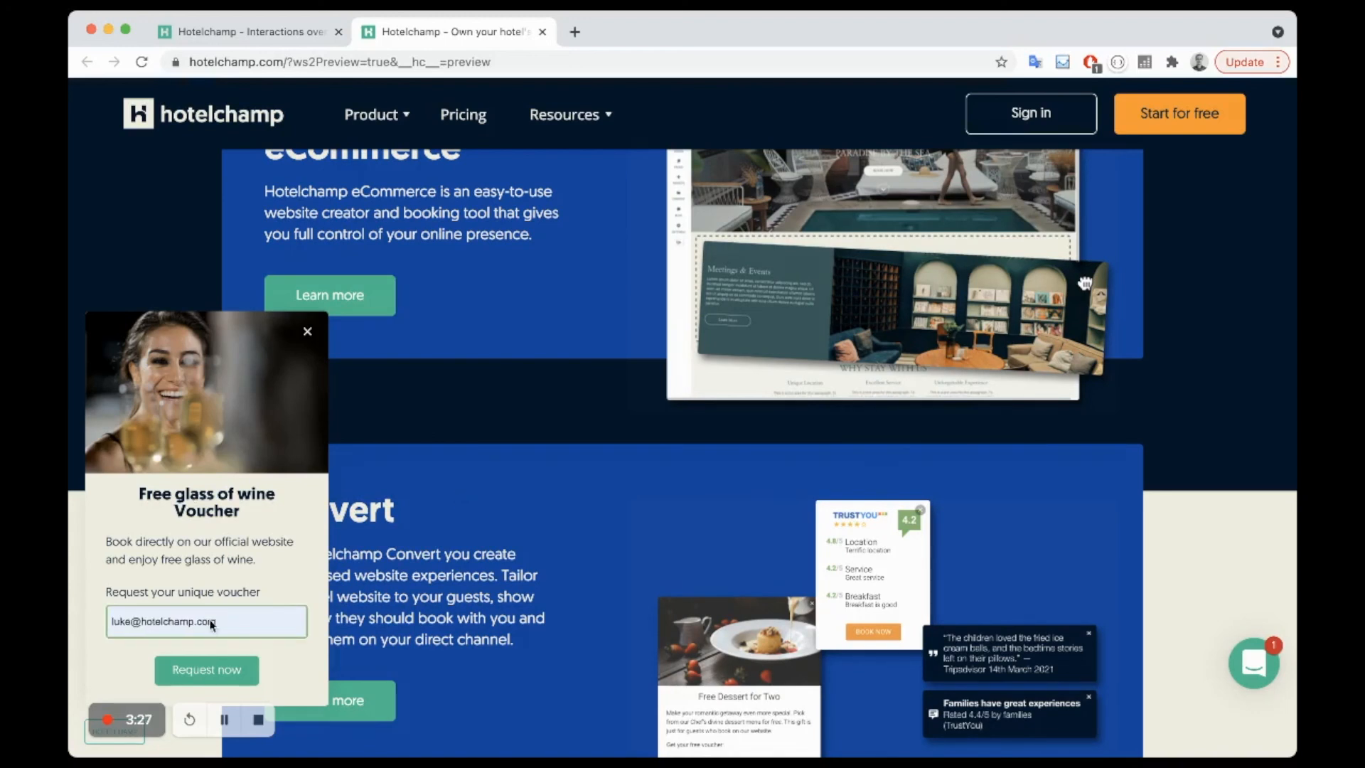
pyautogui.click(206, 670)
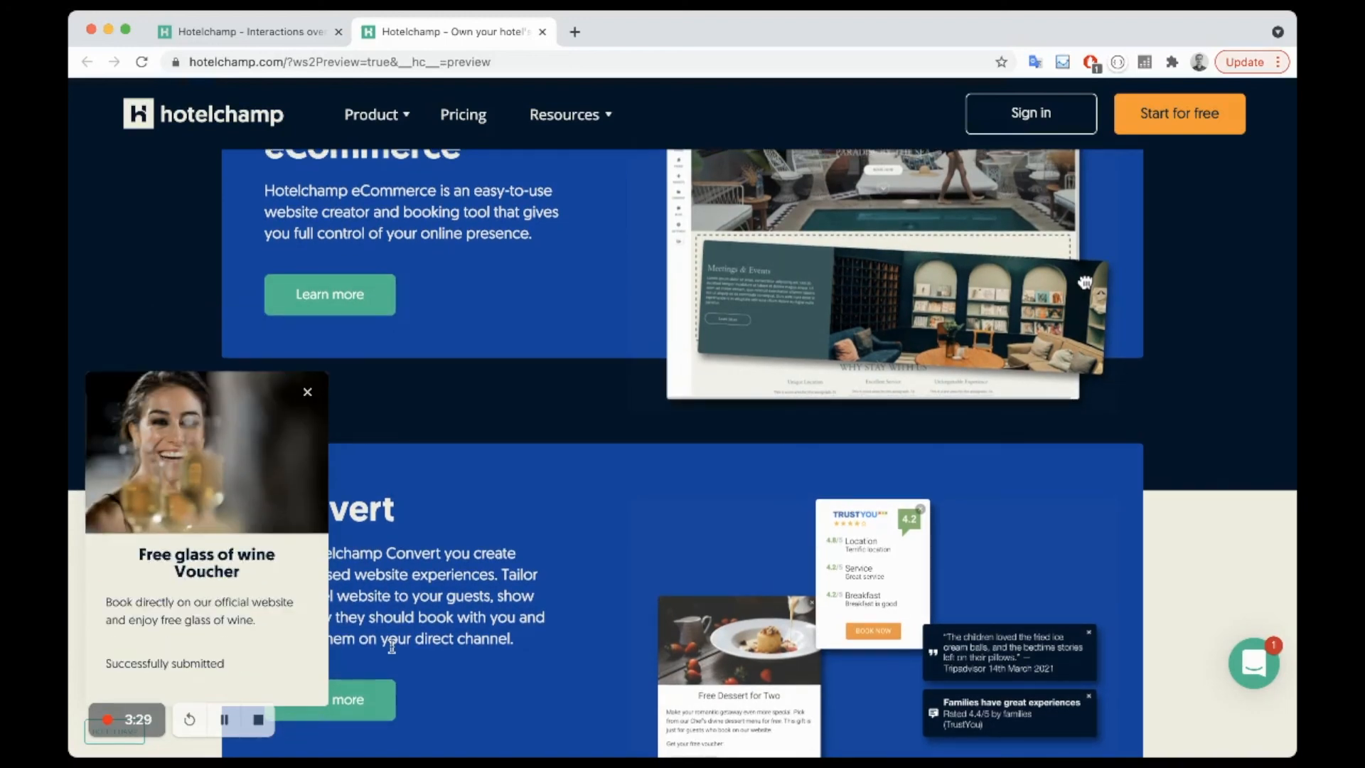